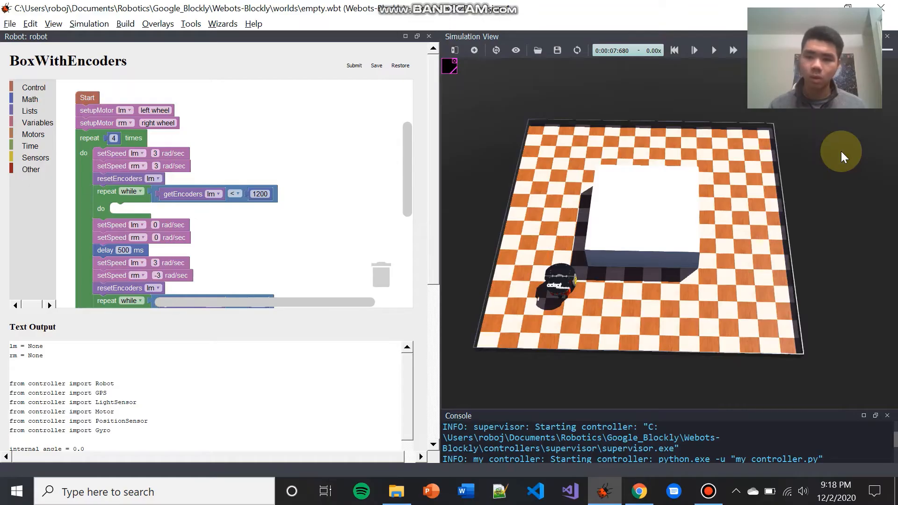
{"action": "mouse_move", "coordinate": [832, 140]}
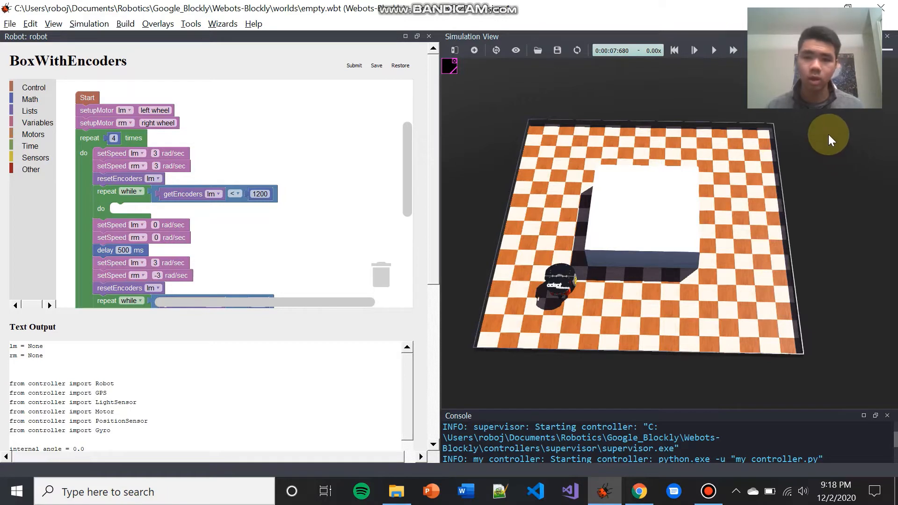
{"action": "mouse_move", "coordinate": [848, 183]}
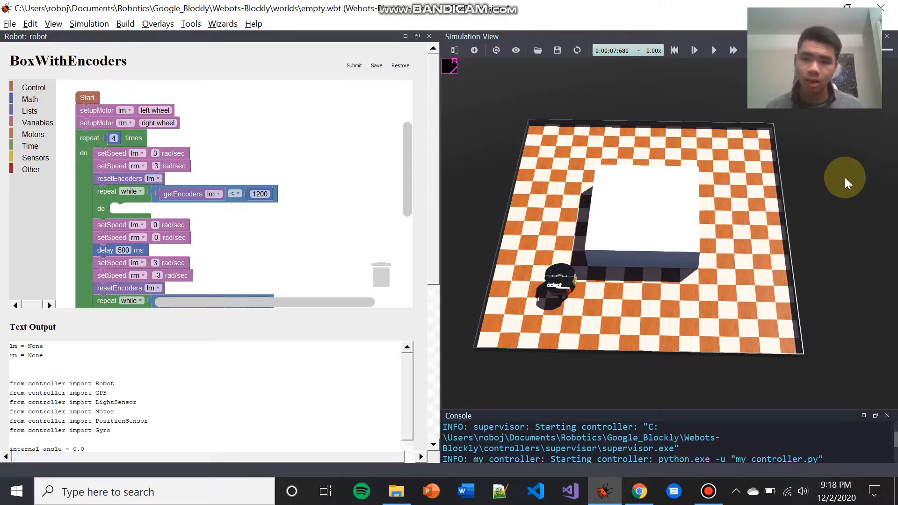
{"action": "mouse_move", "coordinate": [801, 156]}
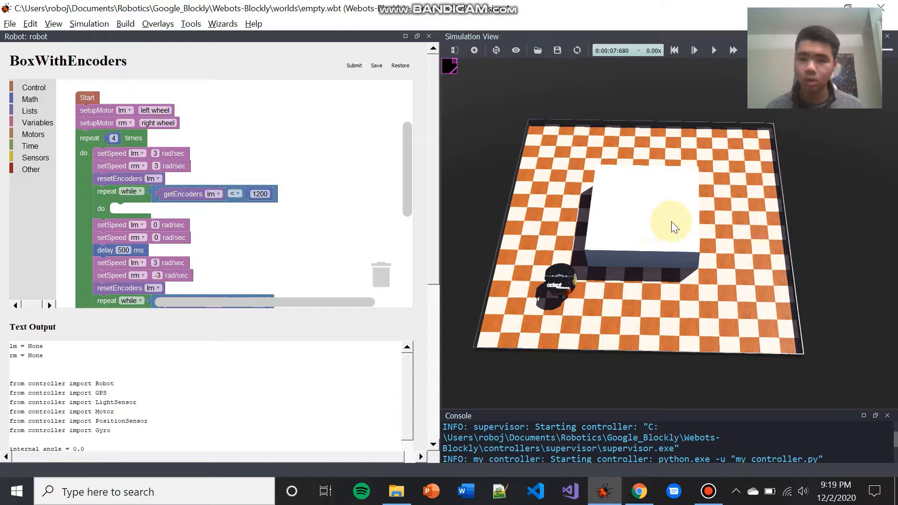
{"action": "mouse_move", "coordinate": [579, 275]}
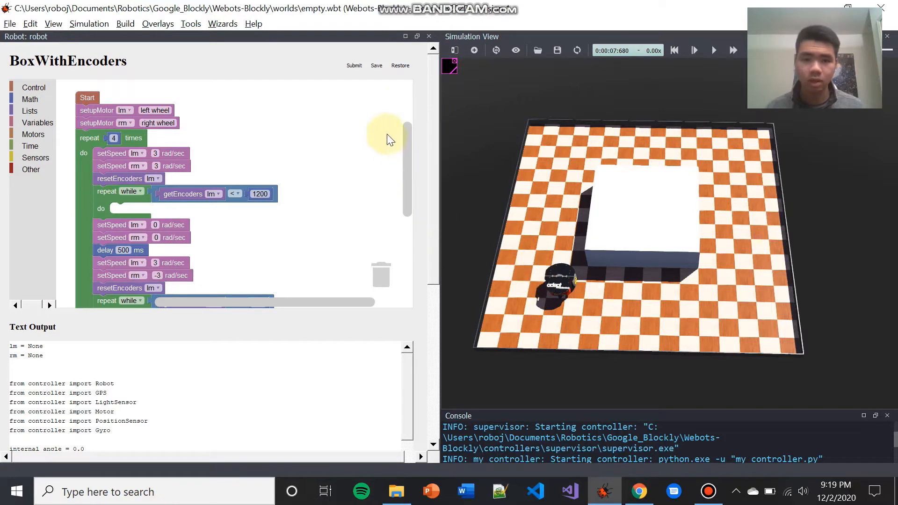
{"action": "mouse_move", "coordinate": [330, 395]}
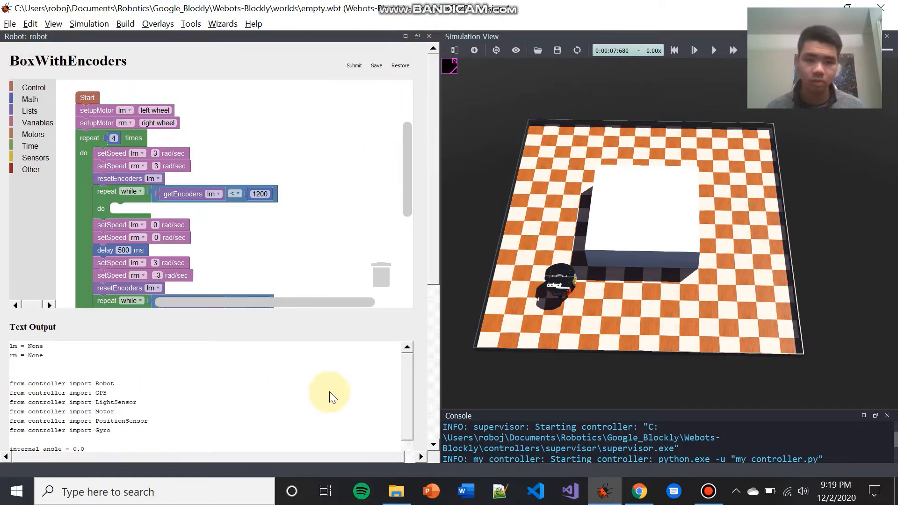
{"action": "mouse_move", "coordinate": [94, 149]}
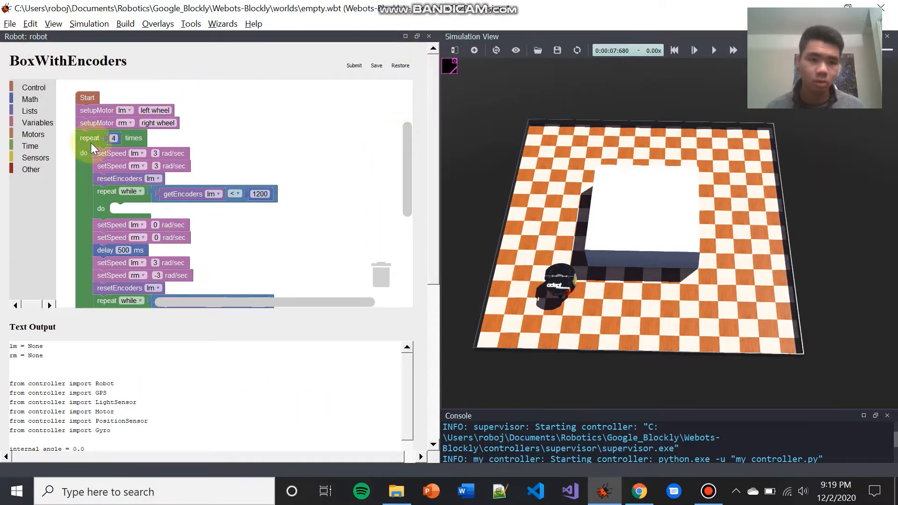
{"action": "mouse_move", "coordinate": [86, 102]}
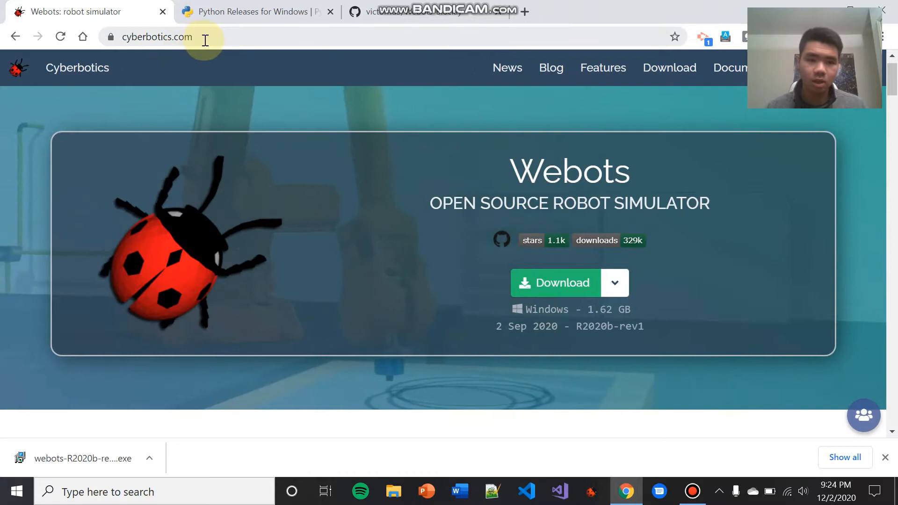
{"action": "mouse_move", "coordinate": [245, 119]}
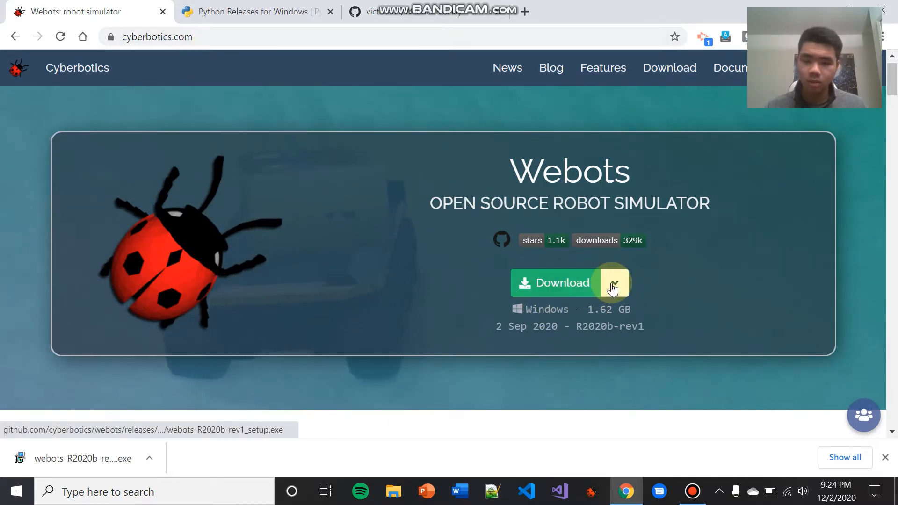
Expand the Webots Download menu on cyberbotics.com to list the Windows, macOS, Snap and Ubuntu installers.
{"action": "left_click", "coordinate": [614, 282]}
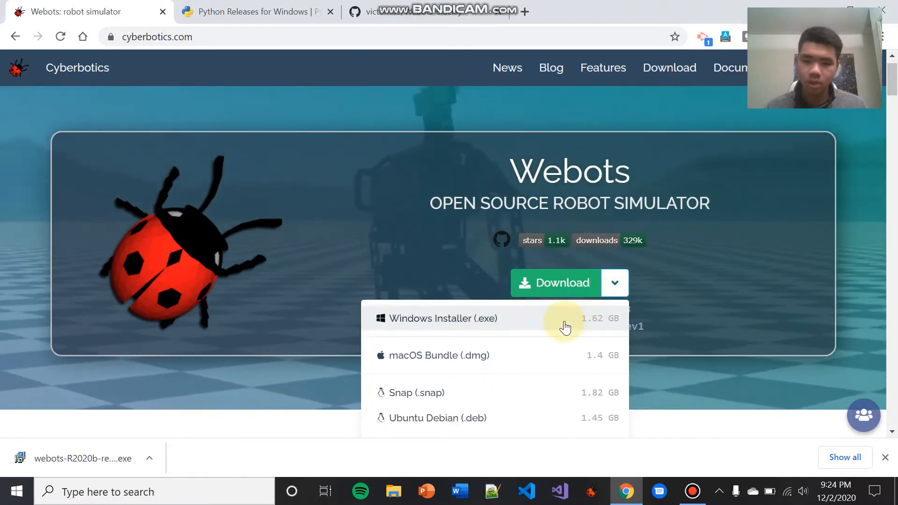
{"action": "mouse_move", "coordinate": [553, 324]}
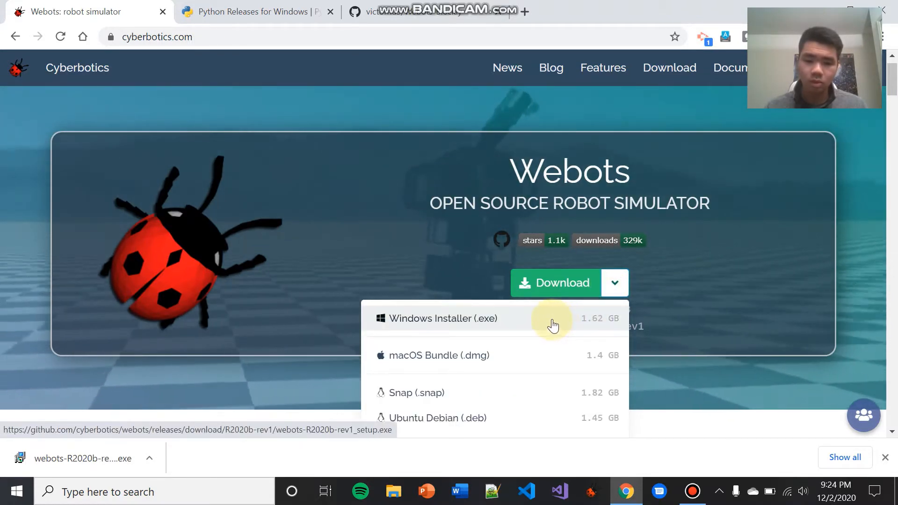
{"action": "mouse_move", "coordinate": [534, 421]}
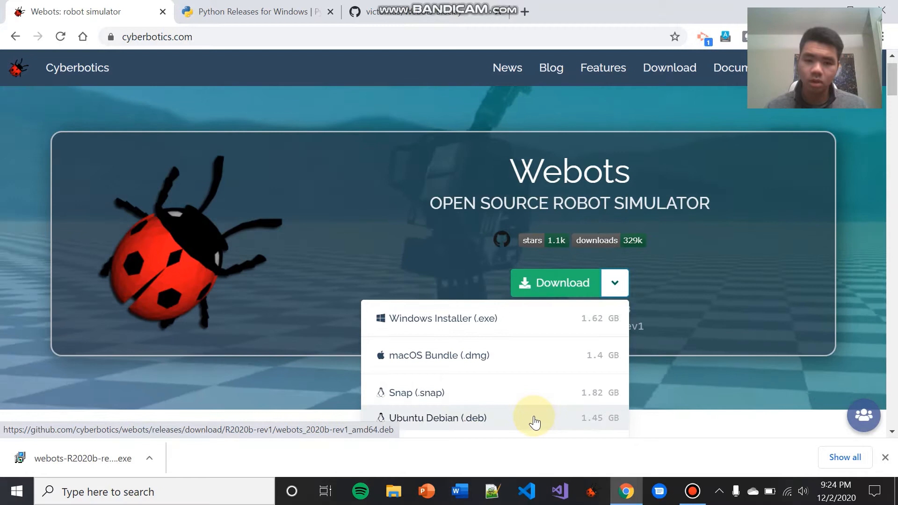
{"action": "mouse_move", "coordinate": [437, 325]}
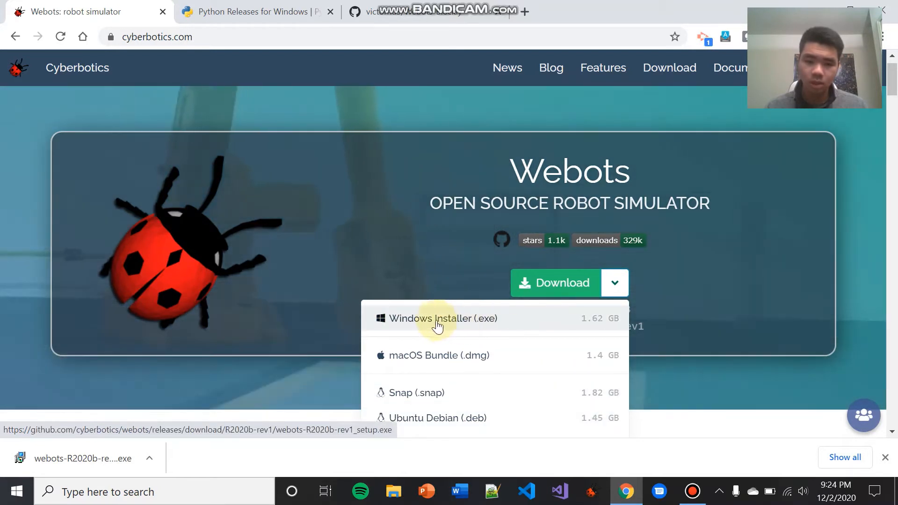
{"action": "mouse_move", "coordinate": [472, 331]}
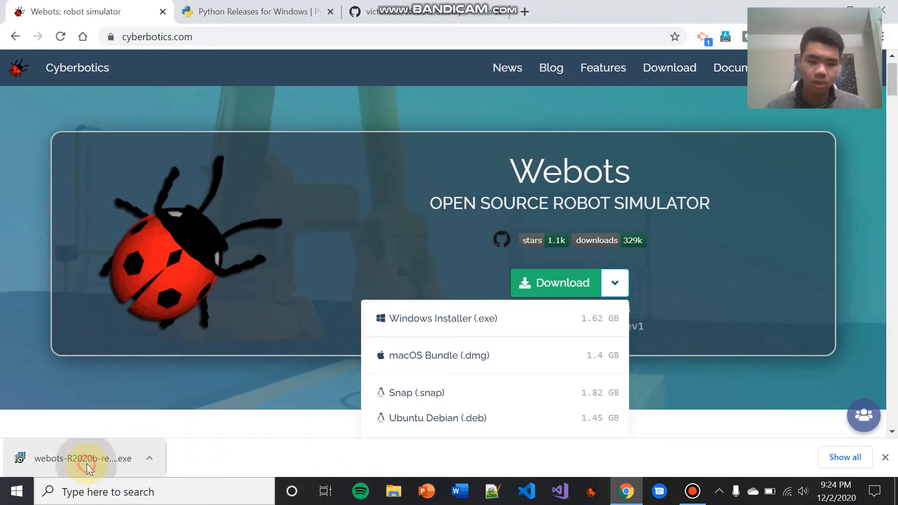
Run the downloaded Webots R2020b setup, installing for me only into the default folder.
{"action": "left_click", "coordinate": [83, 459]}
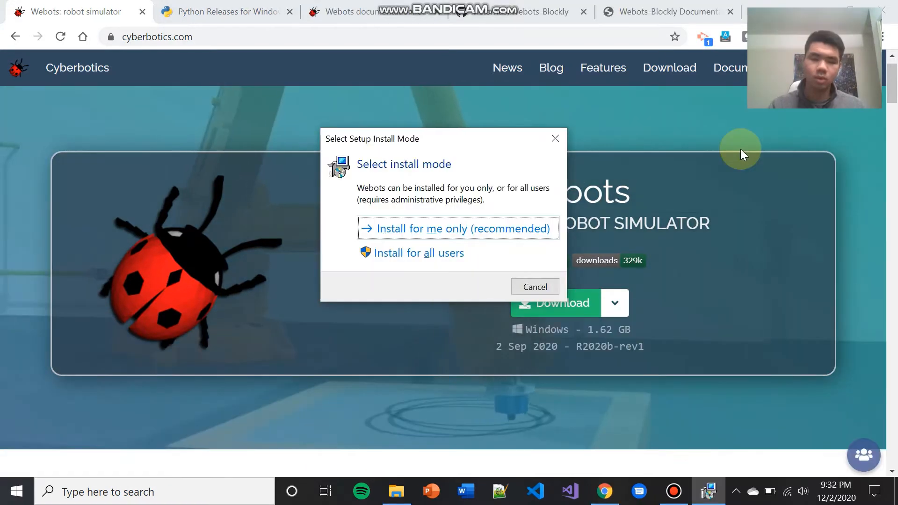
{"action": "left_click", "coordinate": [534, 286]}
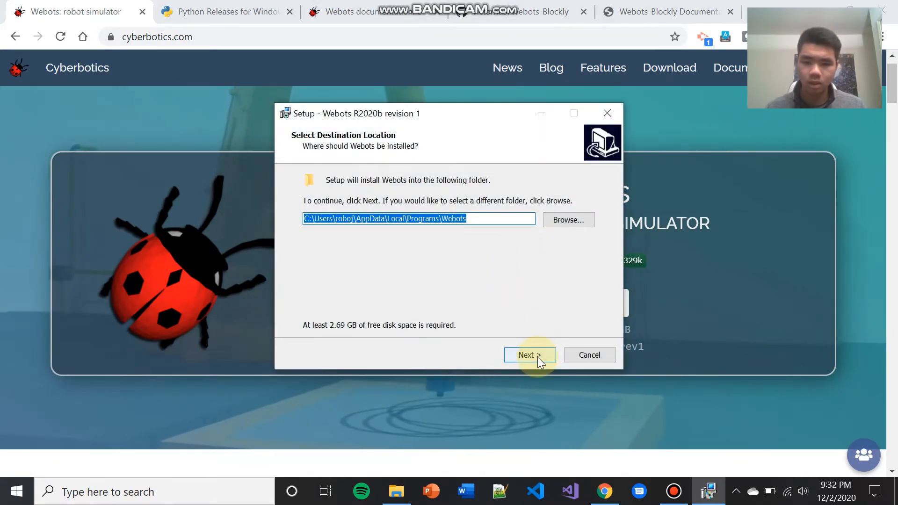
{"action": "left_click", "coordinate": [526, 355]}
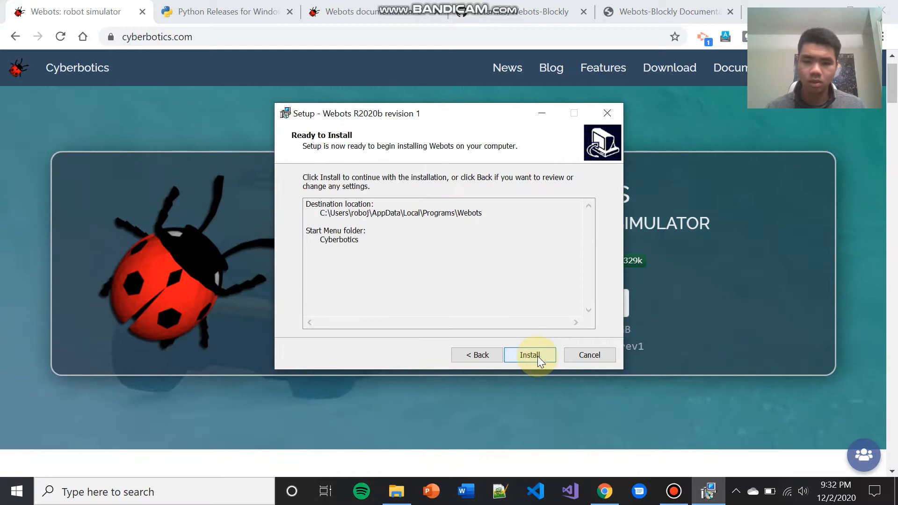
{"action": "left_click", "coordinate": [529, 354]}
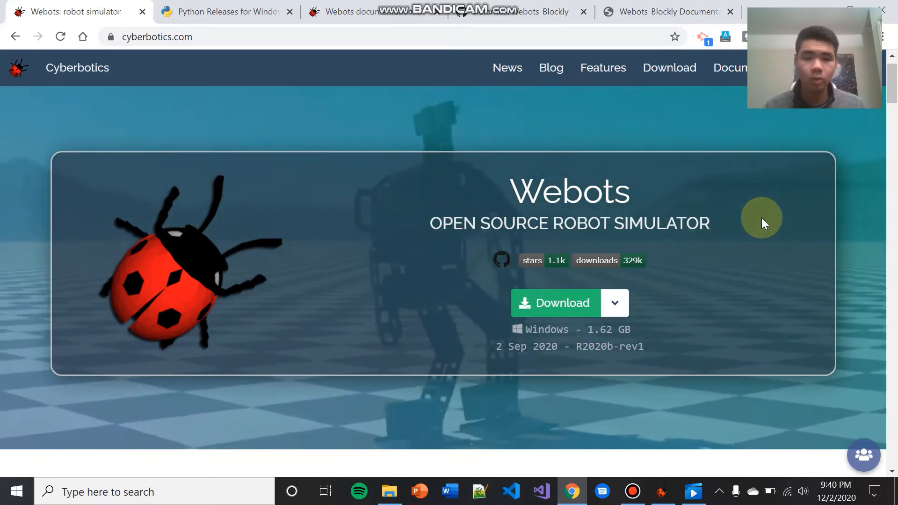
Check the Webots Using Python guide for supported versions (3.8), then go to Python Releases for Windows.
{"action": "left_click", "coordinate": [224, 11]}
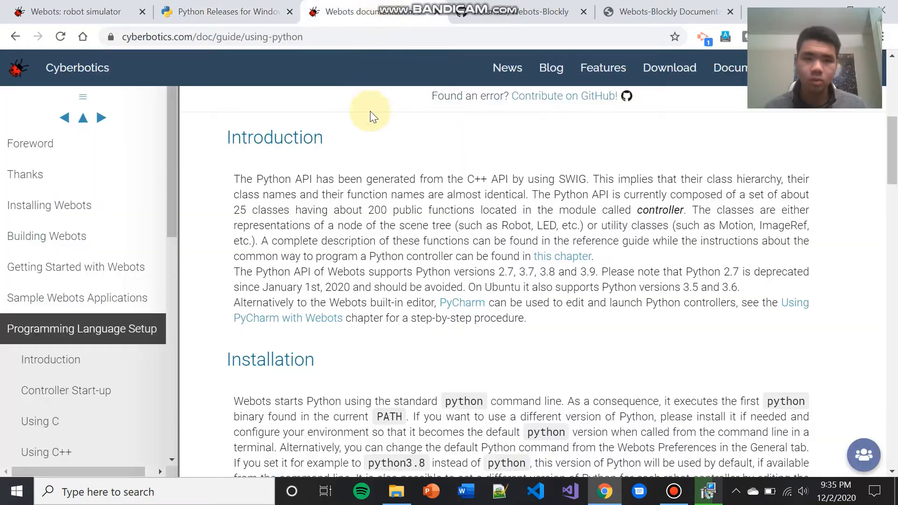
{"action": "mouse_move", "coordinate": [369, 196]}
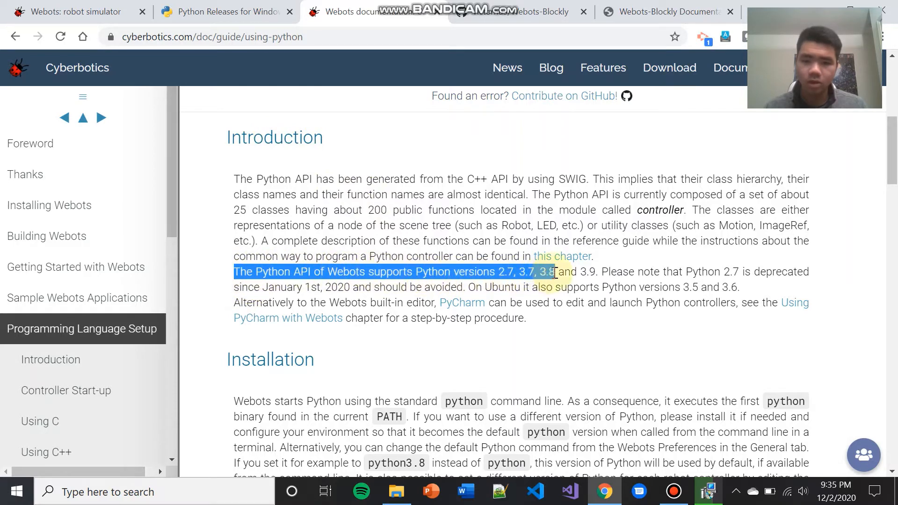
{"action": "left_click", "coordinate": [581, 281]}
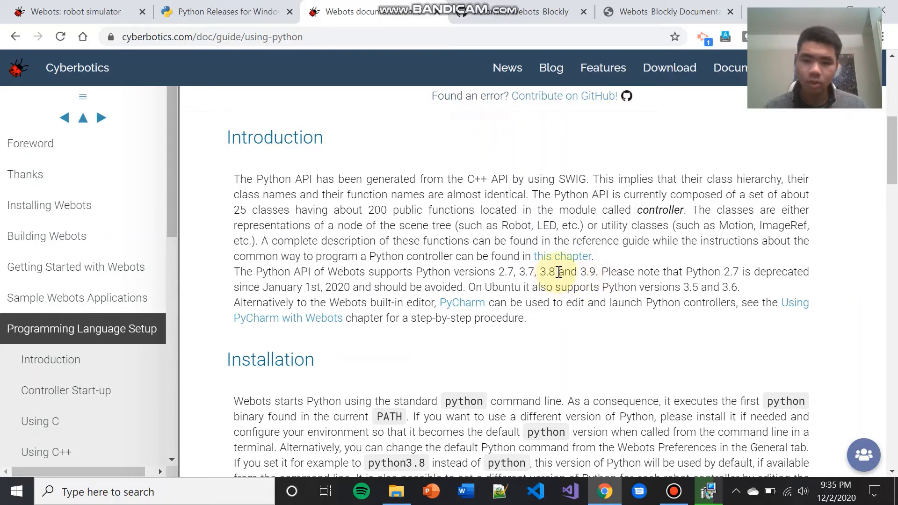
{"action": "double_click", "coordinate": [547, 271]}
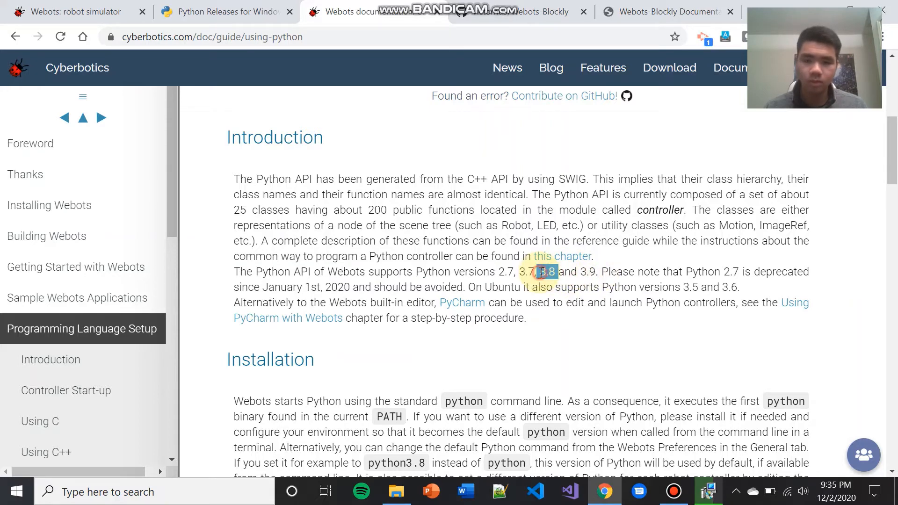
{"action": "left_click", "coordinate": [224, 11]}
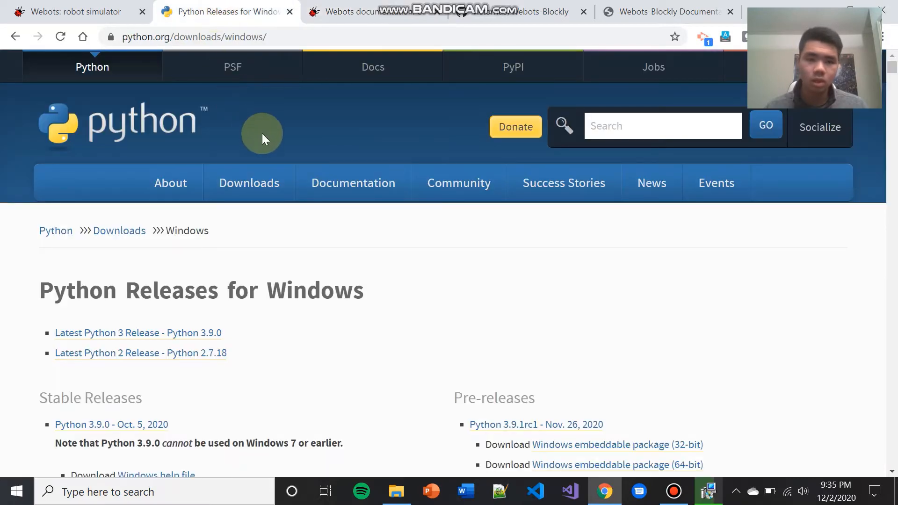
{"action": "mouse_move", "coordinate": [263, 147]}
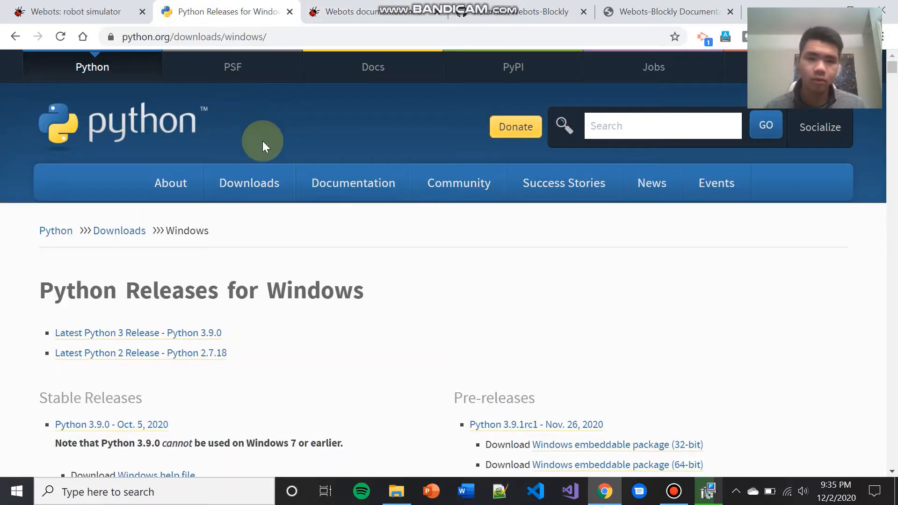
Download the Python 3.8.6 Windows x86-64 executable installer from python.org and launch it.
{"action": "scroll", "scroll_direction": "down", "scroll_amount": 3}
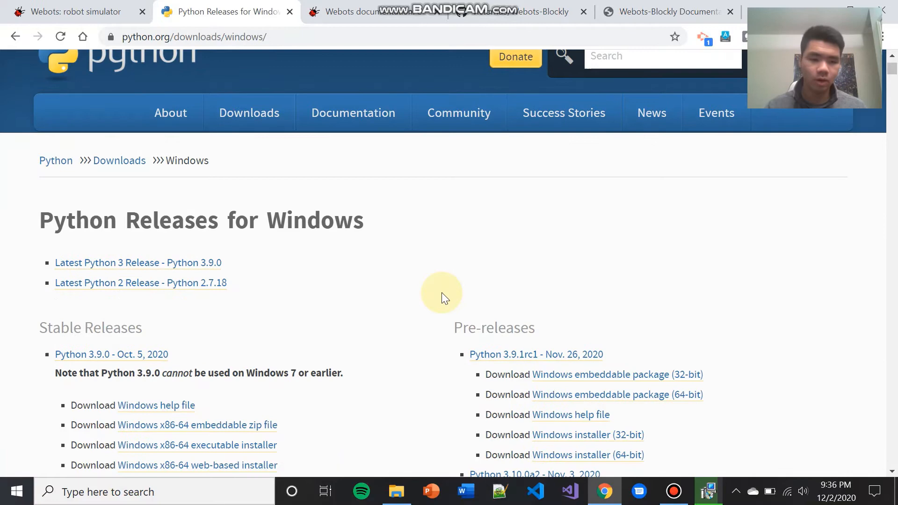
{"action": "scroll", "scroll_direction": "down", "scroll_amount": 3}
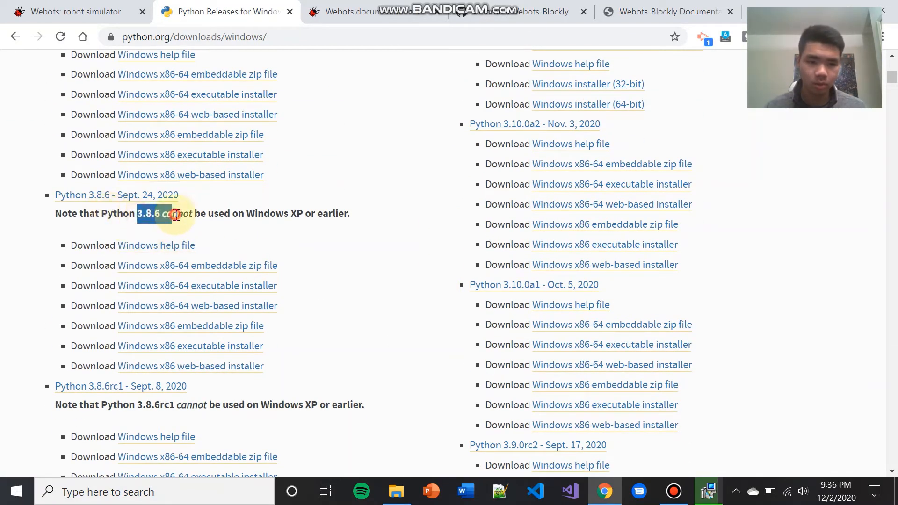
{"action": "mouse_move", "coordinate": [254, 244]}
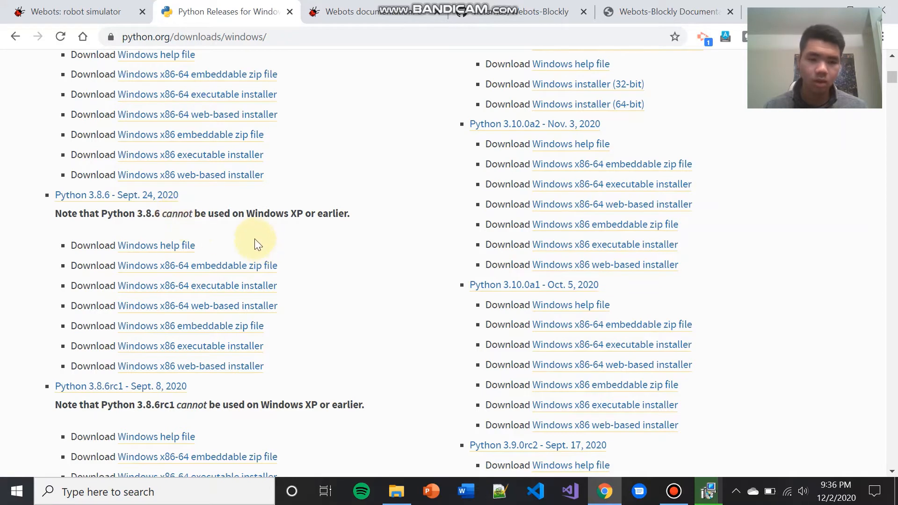
{"action": "mouse_move", "coordinate": [277, 291]}
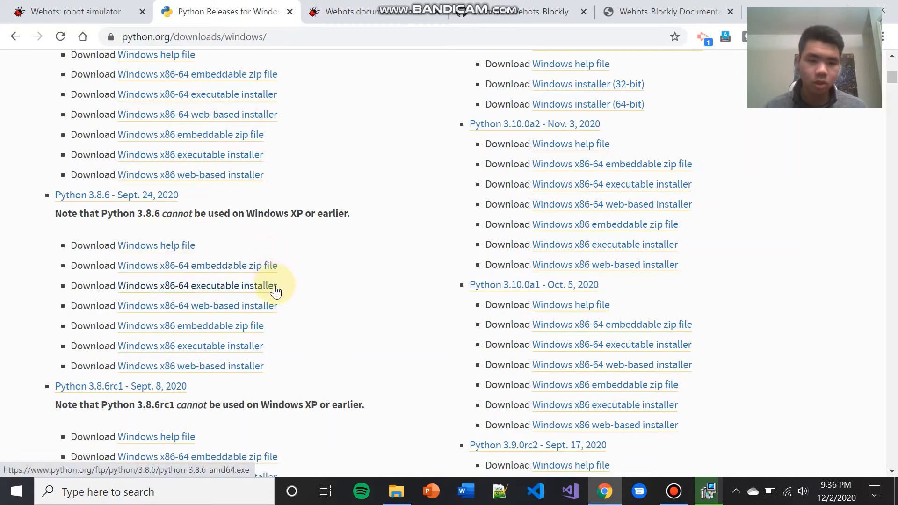
{"action": "mouse_move", "coordinate": [335, 349]}
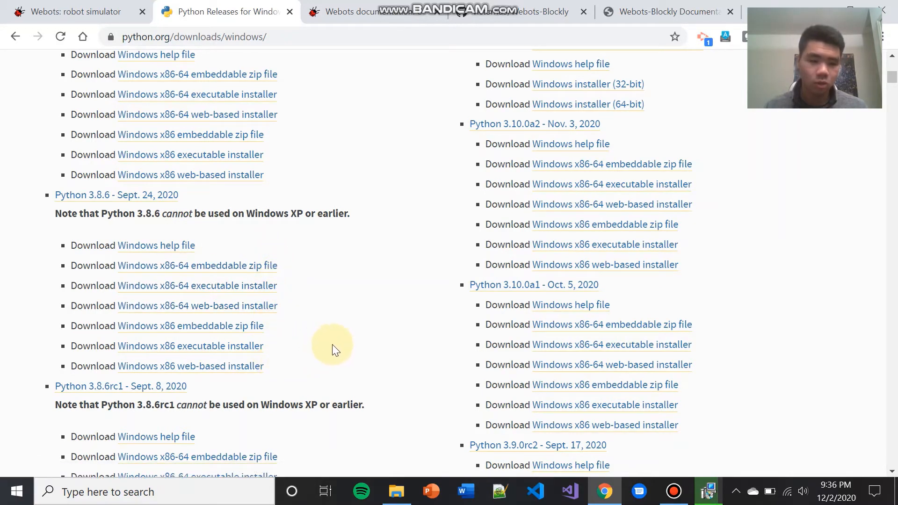
{"action": "mouse_move", "coordinate": [162, 293]}
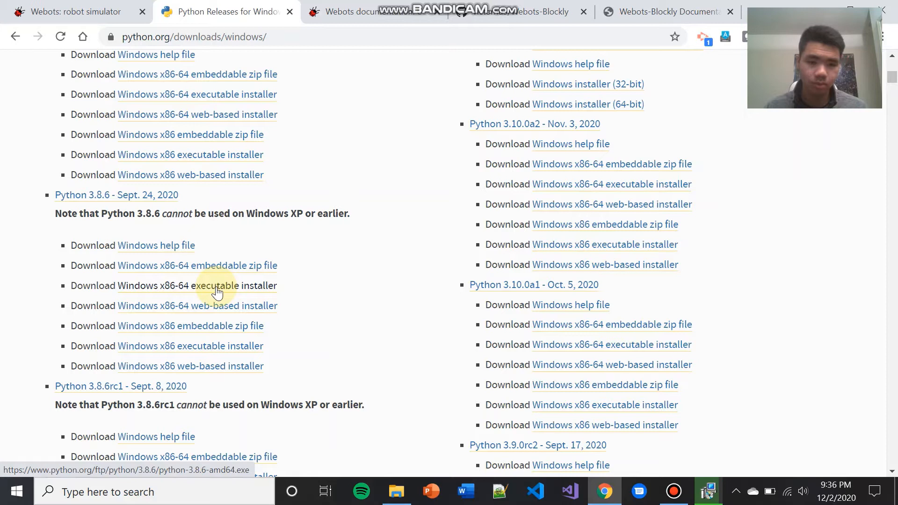
{"action": "left_click", "coordinate": [197, 285]}
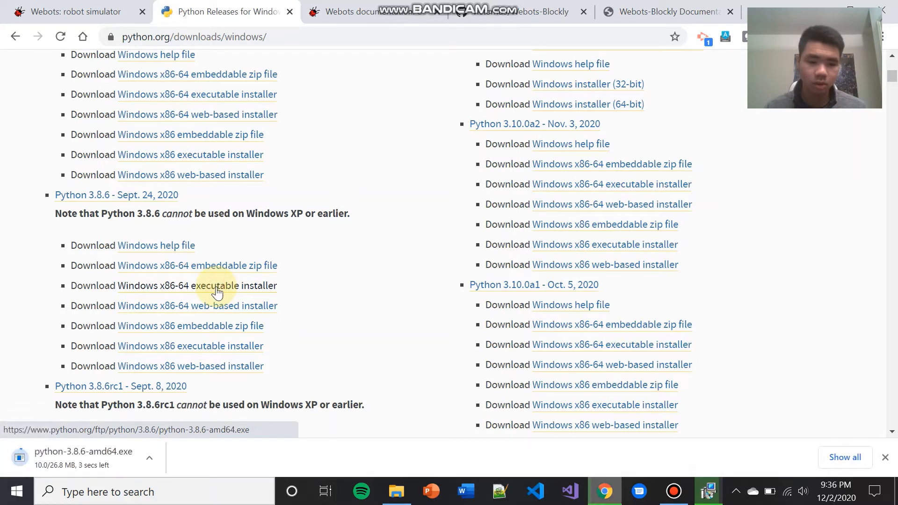
{"action": "mouse_move", "coordinate": [175, 349]}
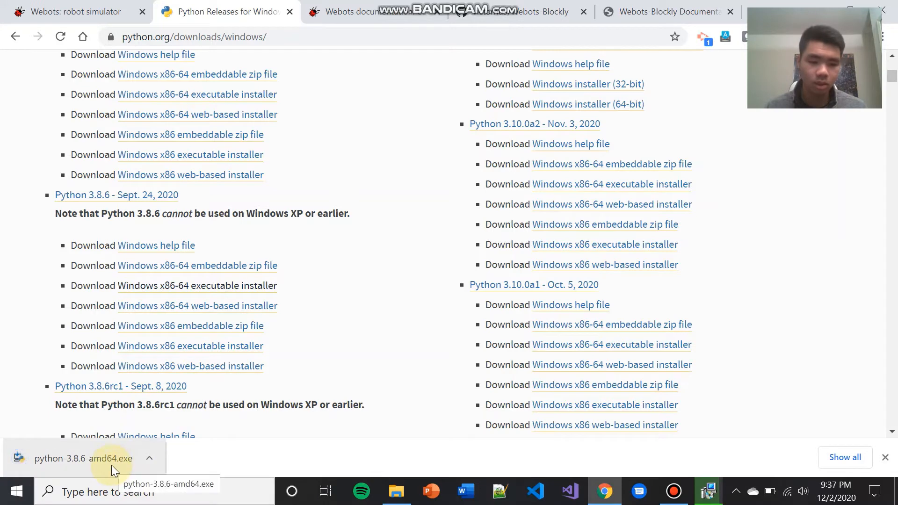
{"action": "left_click", "coordinate": [84, 458]}
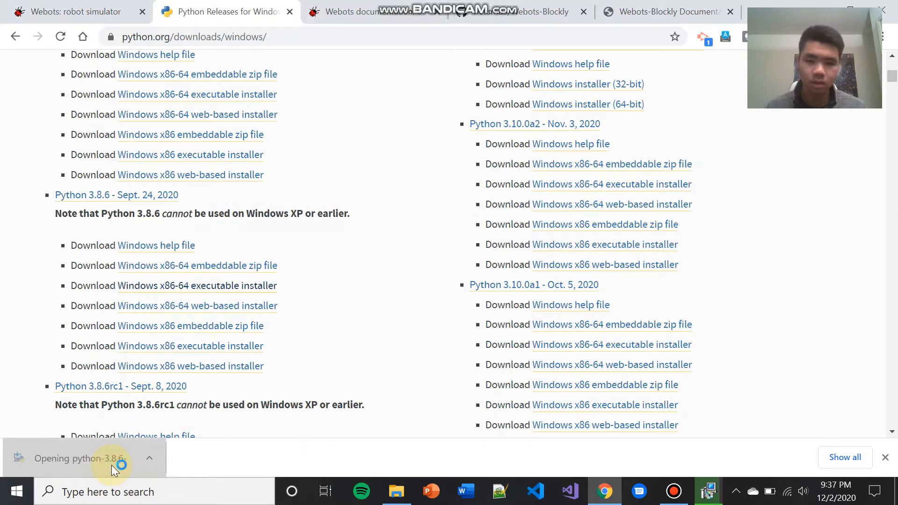
In Python 3.8.6 Setup, tick Add Python 3.8 to PATH and run Install Now with defaults.
{"action": "left_click", "coordinate": [80, 459]}
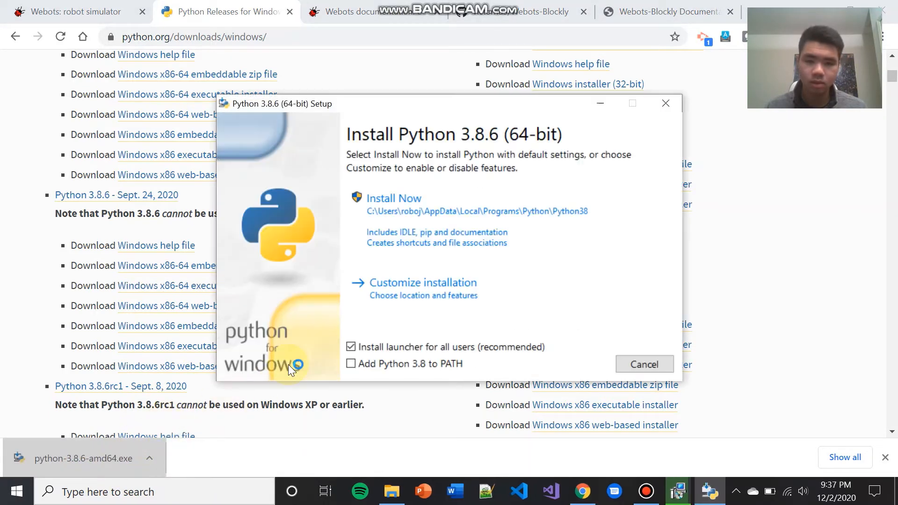
{"action": "mouse_move", "coordinate": [292, 361]}
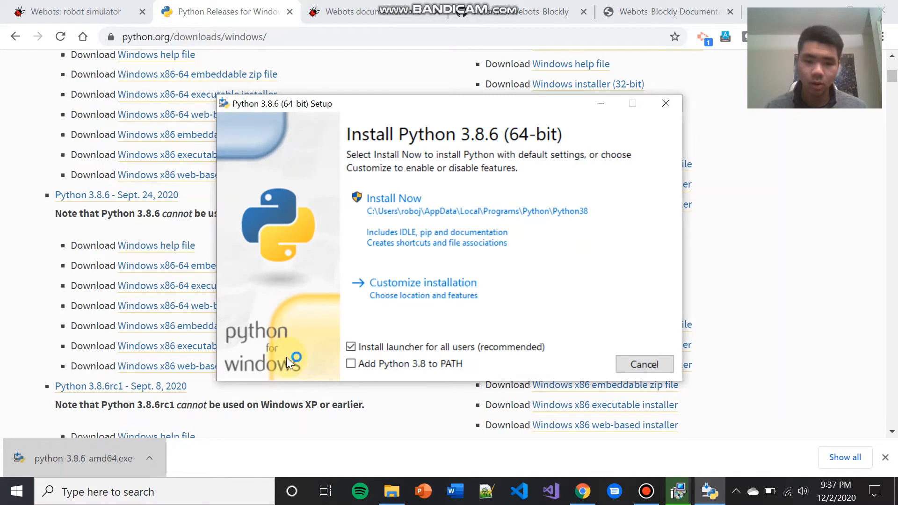
{"action": "mouse_move", "coordinate": [296, 358]}
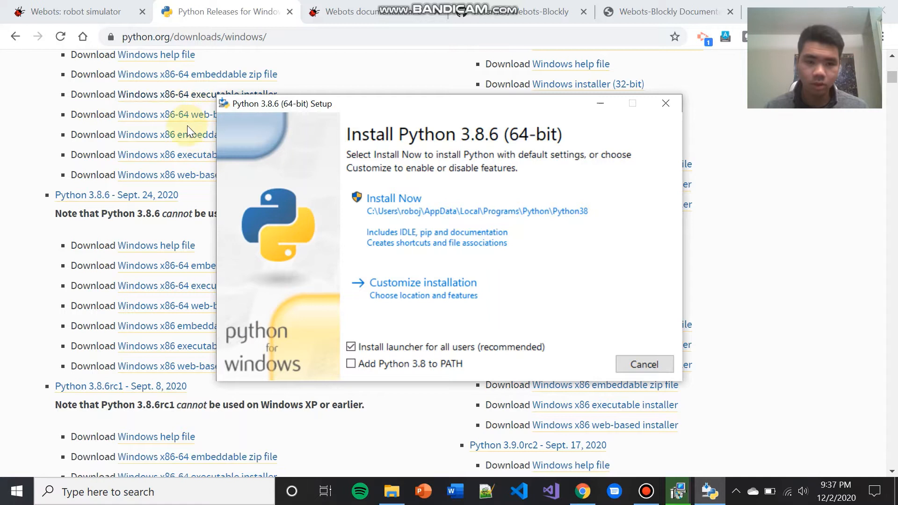
{"action": "mouse_move", "coordinate": [239, 310]}
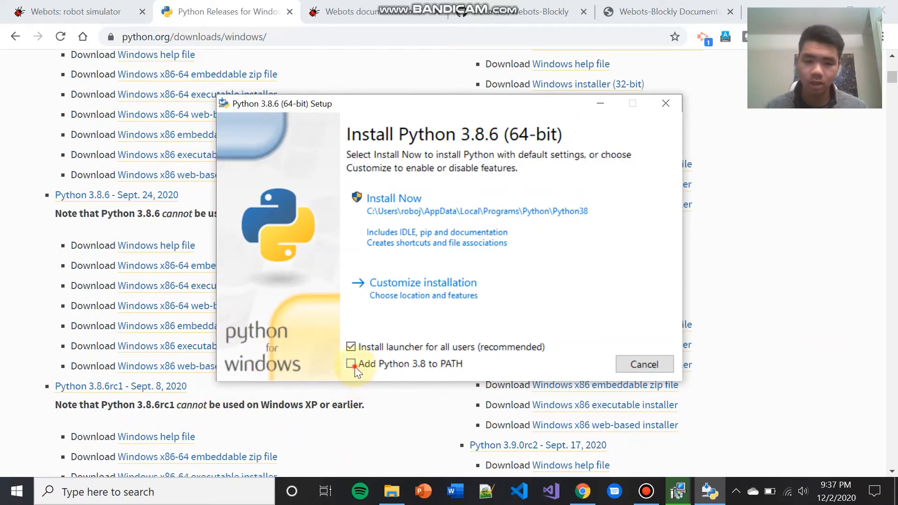
{"action": "left_click", "coordinate": [351, 364]}
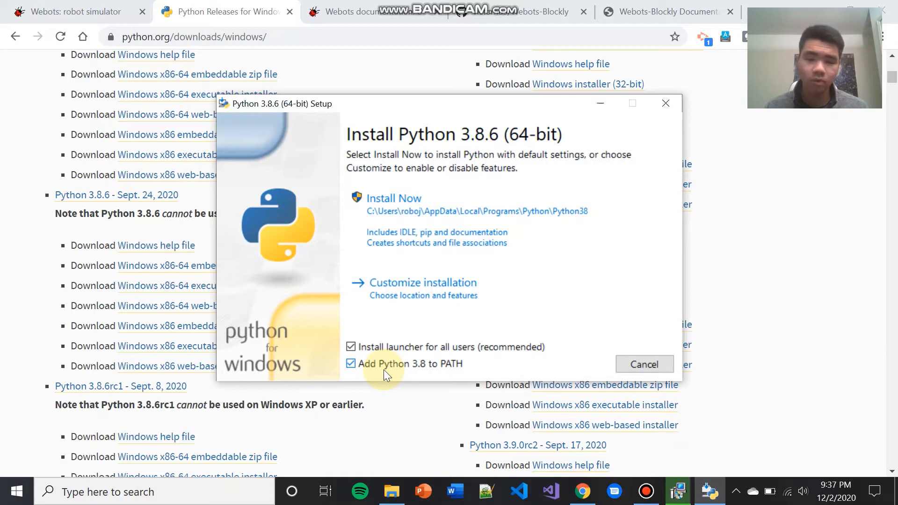
{"action": "mouse_move", "coordinate": [401, 373]}
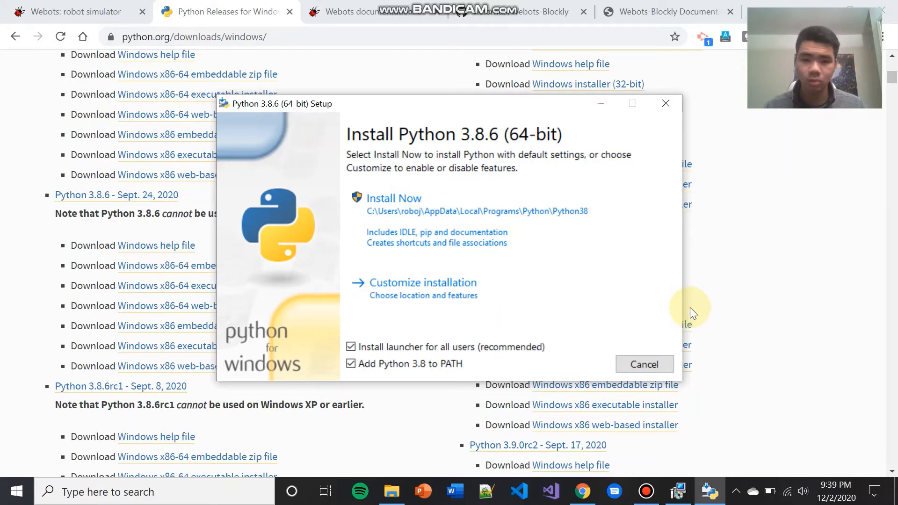
{"action": "mouse_move", "coordinate": [595, 354]}
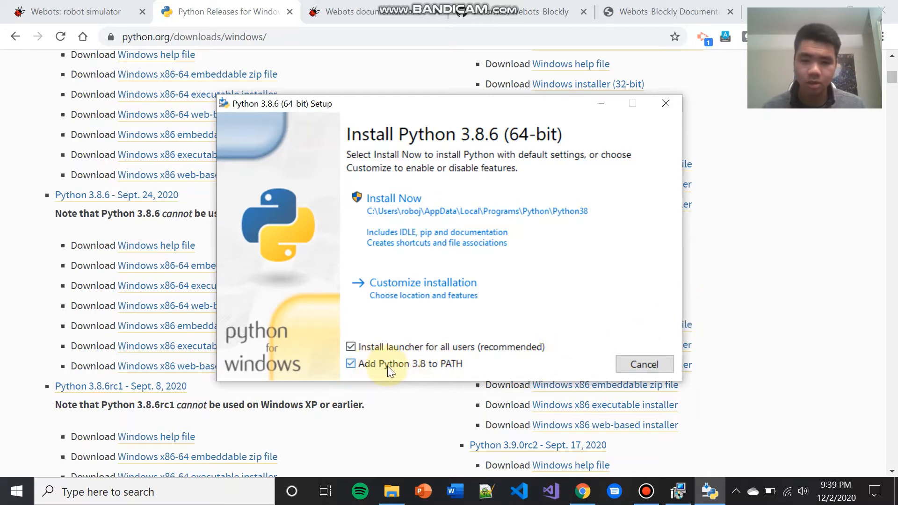
{"action": "mouse_move", "coordinate": [424, 205]}
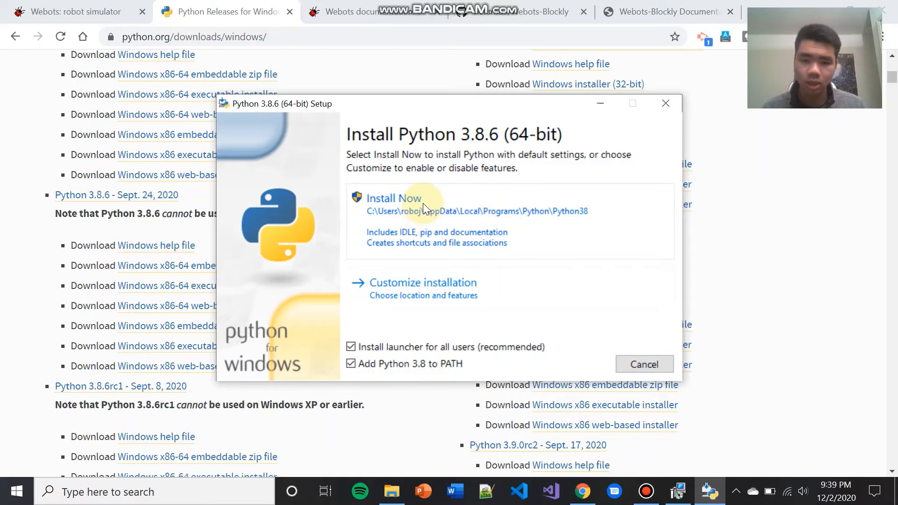
{"action": "left_click", "coordinate": [394, 199]}
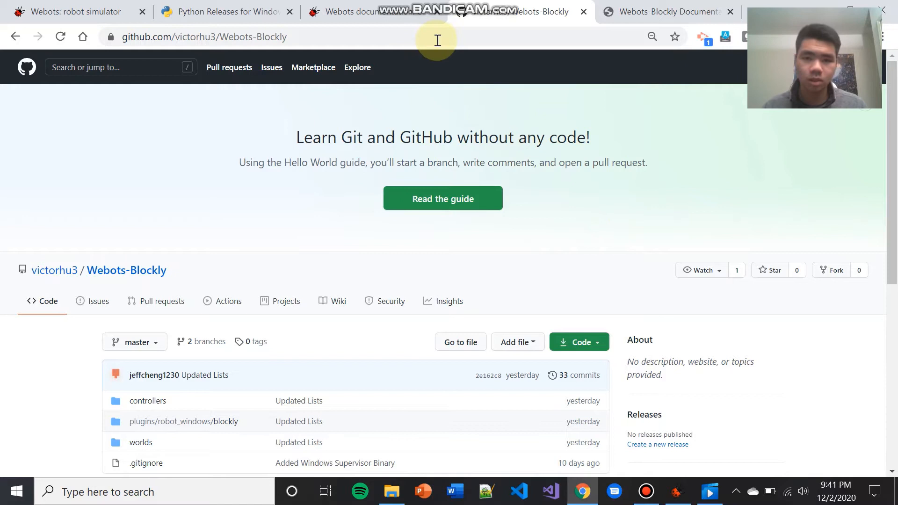
Download the Webots-Blockly GitHub repository via Code > Download ZIP.
{"action": "scroll", "scroll_direction": "down", "scroll_amount": 3}
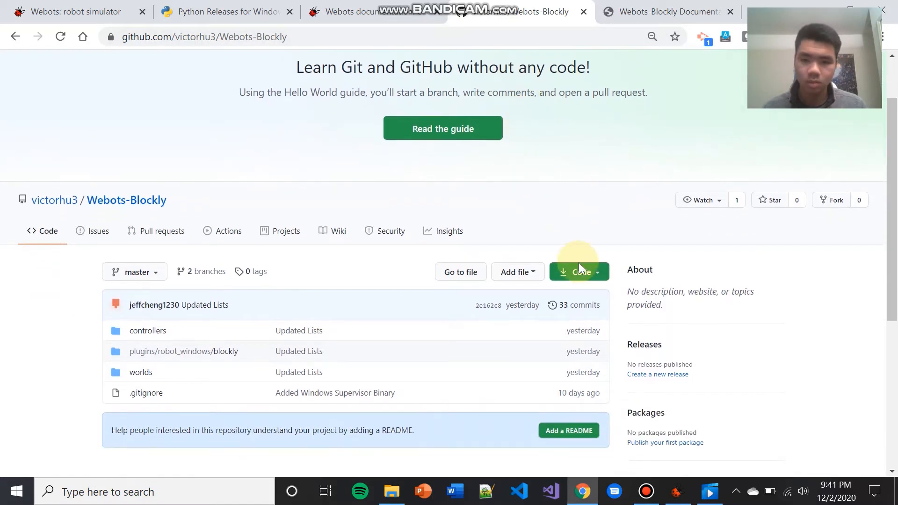
{"action": "mouse_move", "coordinate": [580, 273]}
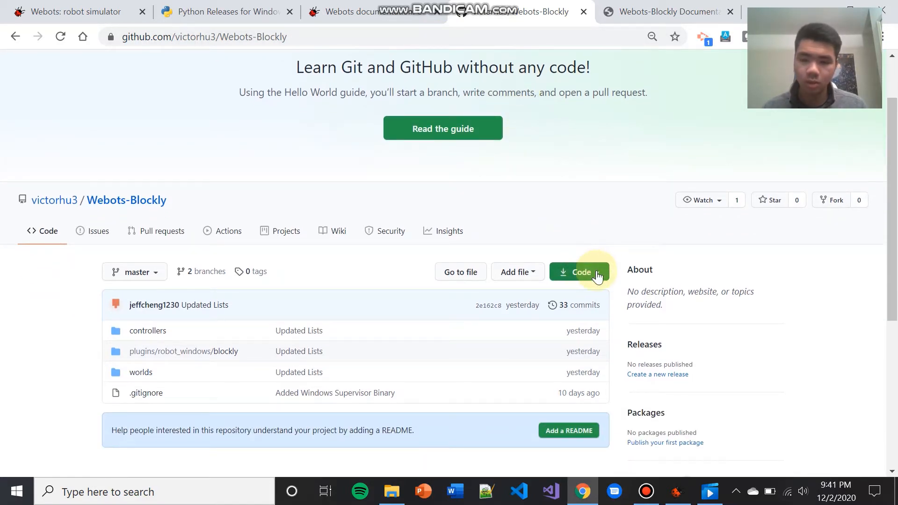
{"action": "left_click", "coordinate": [578, 271]}
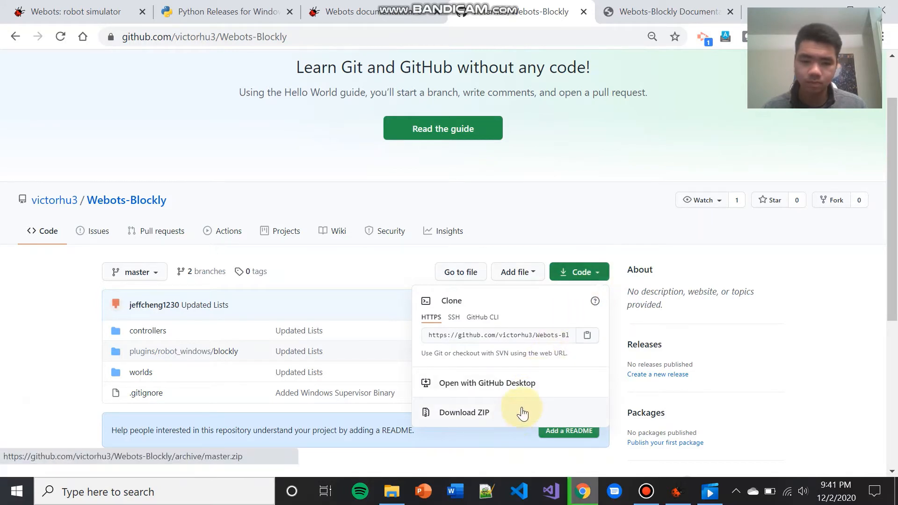
{"action": "left_click", "coordinate": [464, 413]}
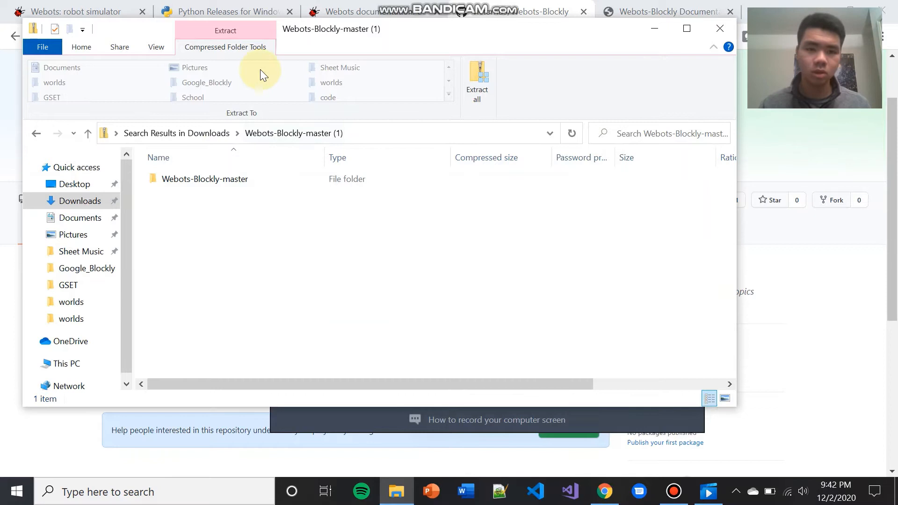
{"action": "mouse_move", "coordinate": [247, 50]}
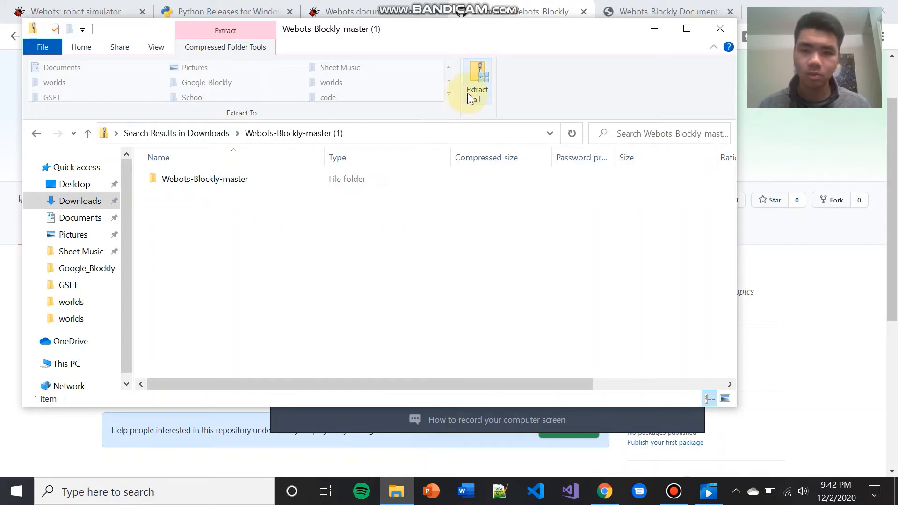
Extract the Webots-Blockly ZIP into C:\Users\roboj\Documents\Robotics.
{"action": "left_click", "coordinate": [478, 84]}
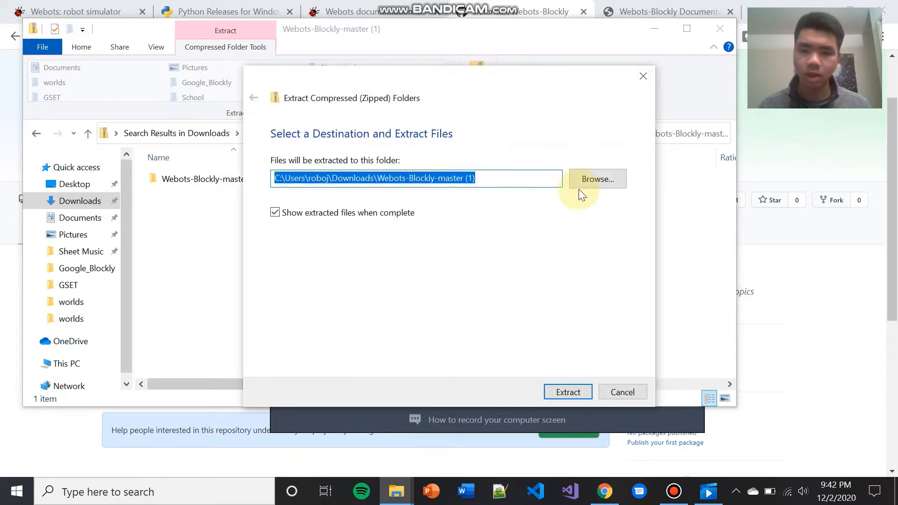
{"action": "left_click", "coordinate": [596, 179]}
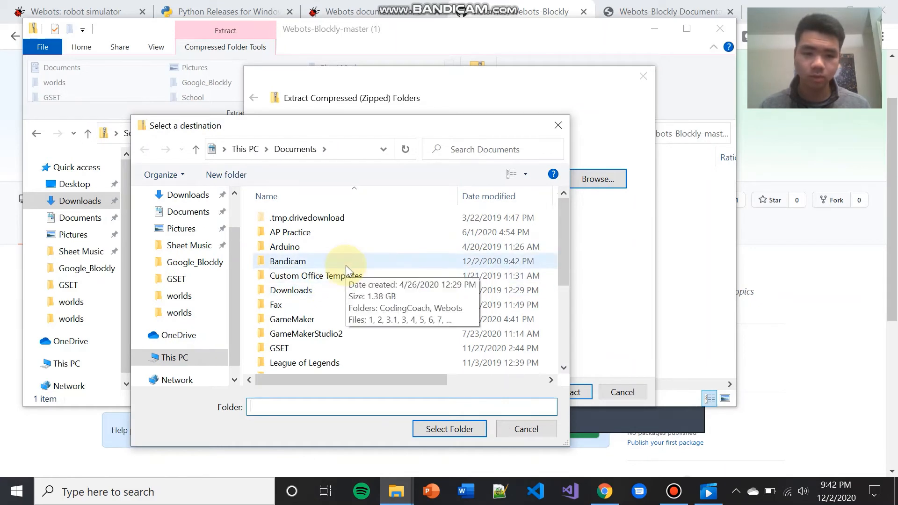
{"action": "mouse_move", "coordinate": [372, 333]}
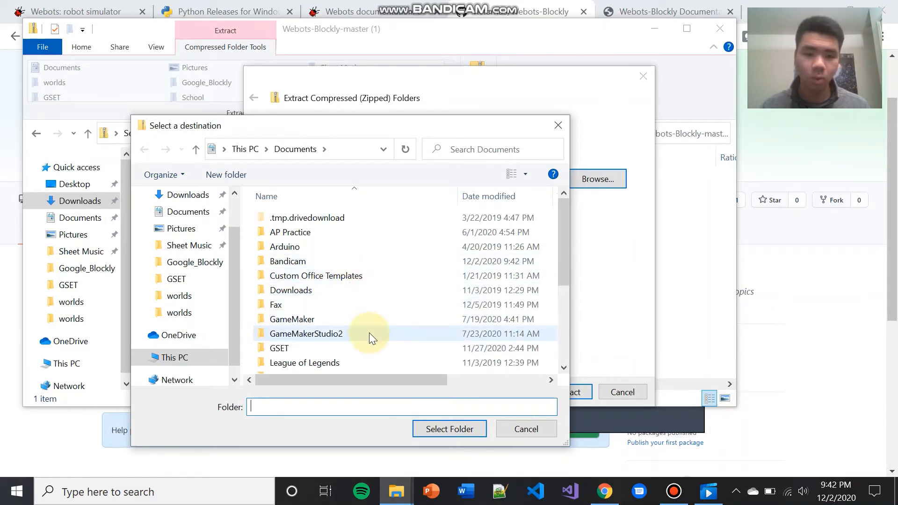
{"action": "mouse_move", "coordinate": [369, 334]}
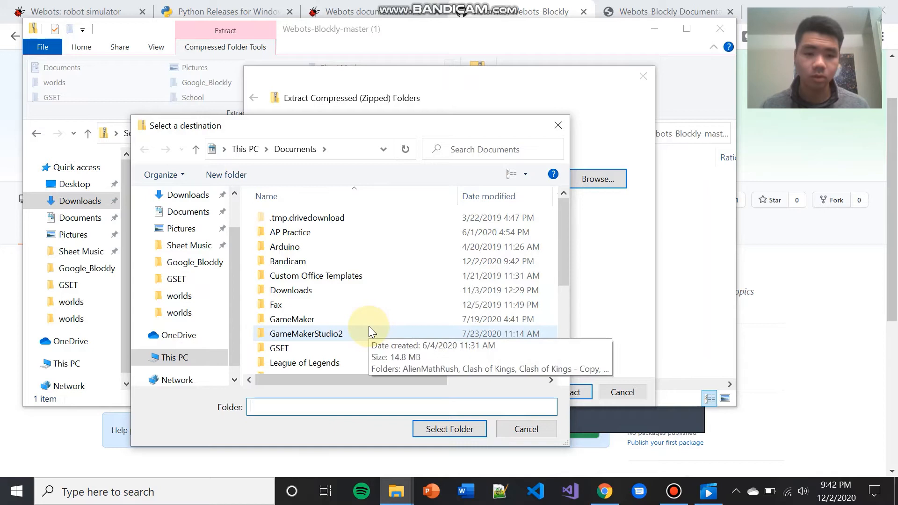
{"action": "scroll", "scroll_direction": "down", "scroll_amount": 3}
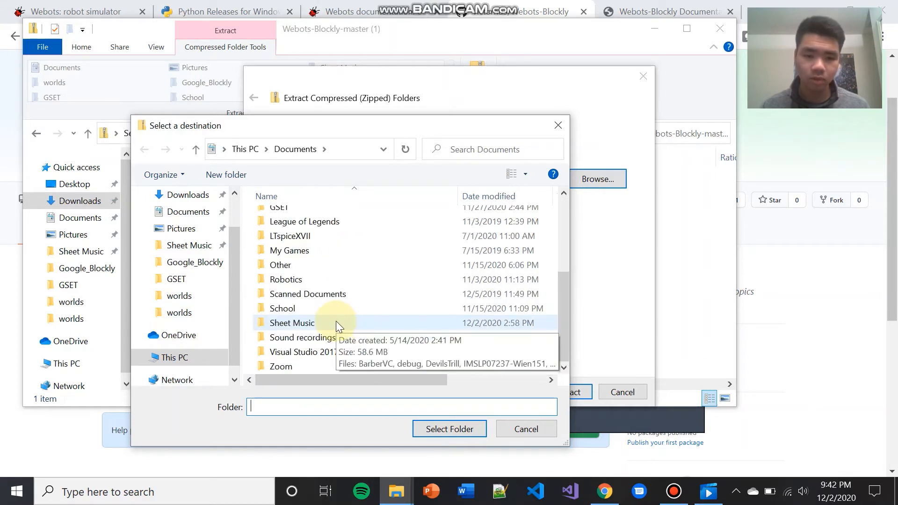
{"action": "double_click", "coordinate": [287, 279]}
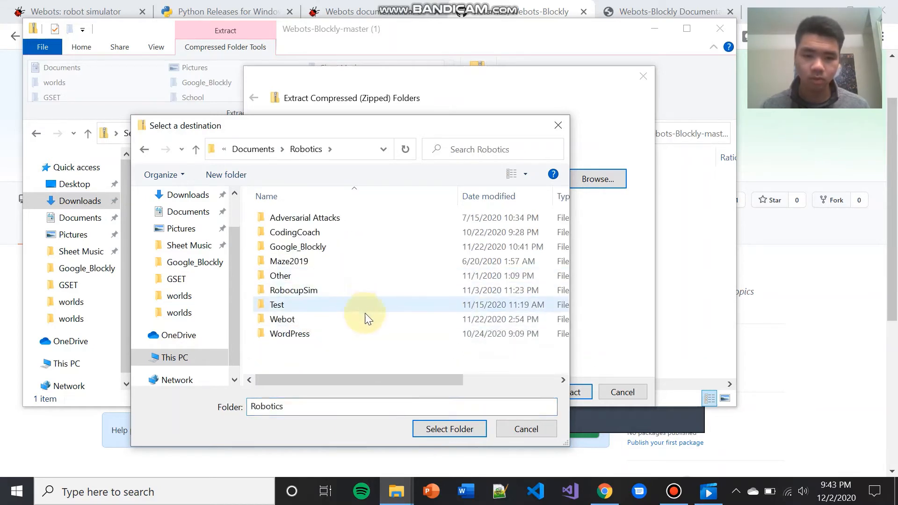
{"action": "left_click", "coordinate": [282, 319]}
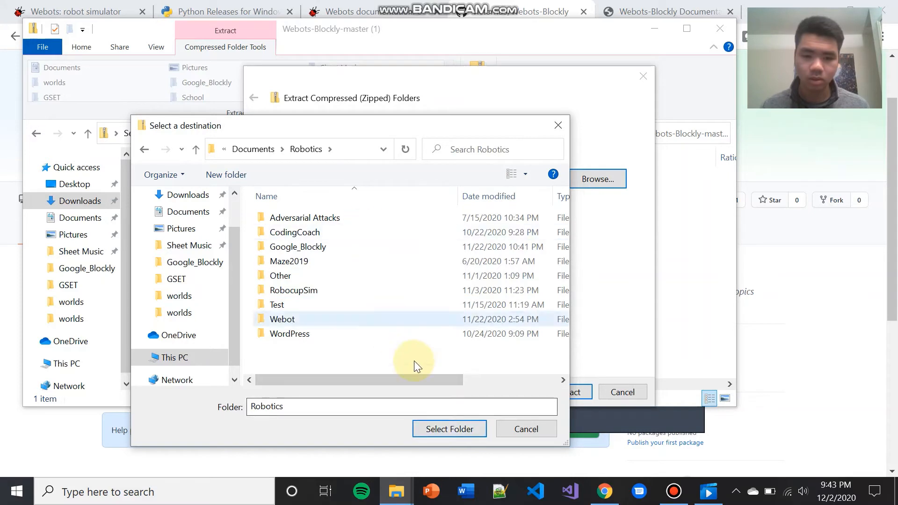
{"action": "left_click", "coordinate": [449, 429]}
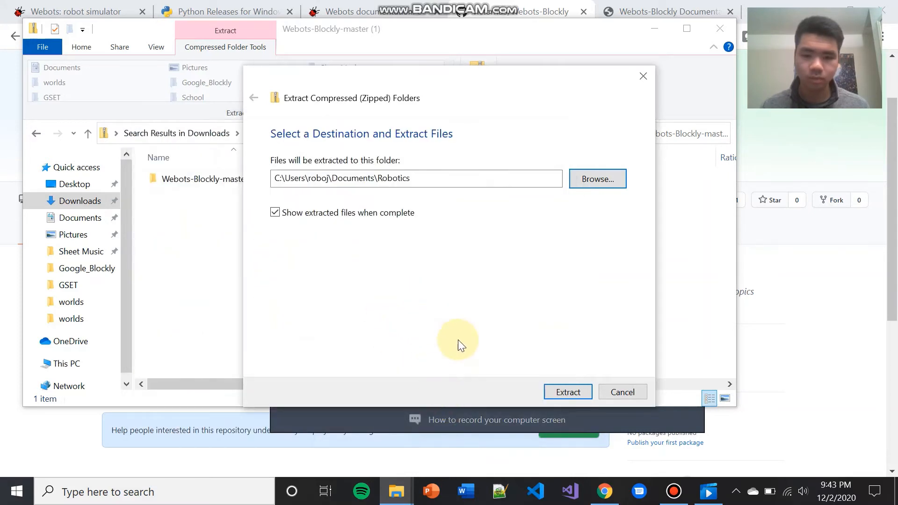
{"action": "mouse_move", "coordinate": [568, 392]}
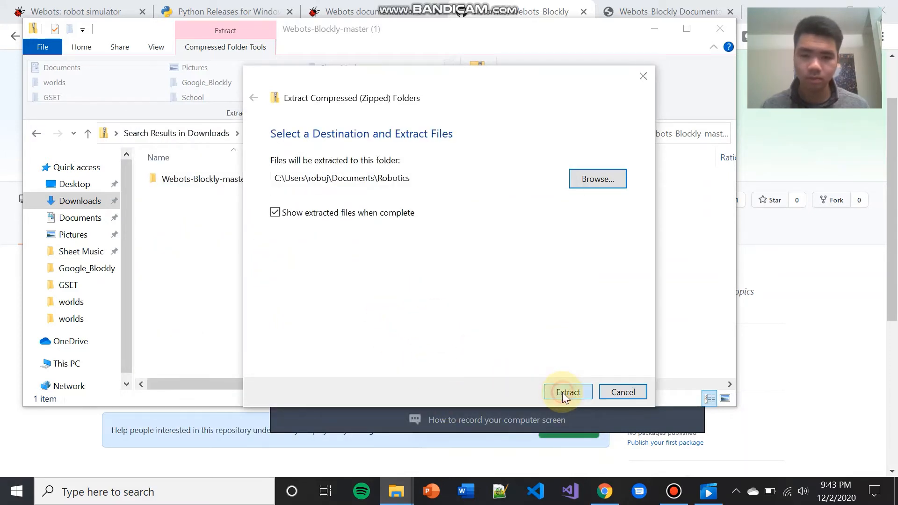
{"action": "left_click", "coordinate": [568, 392]}
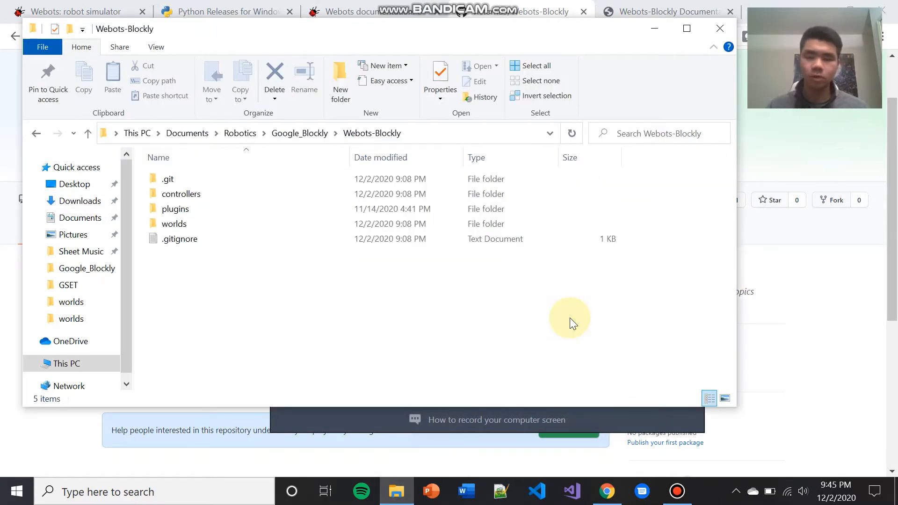
{"action": "mouse_move", "coordinate": [429, 278]}
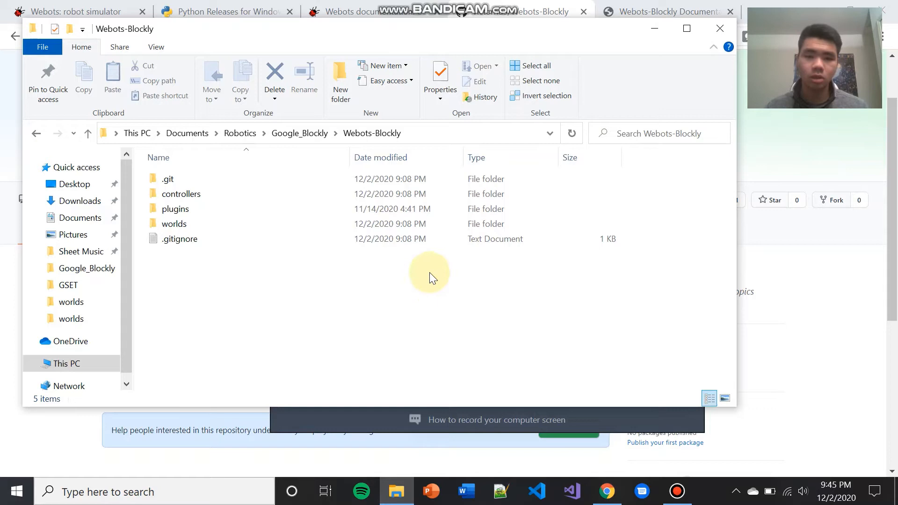
{"action": "mouse_move", "coordinate": [378, 149]}
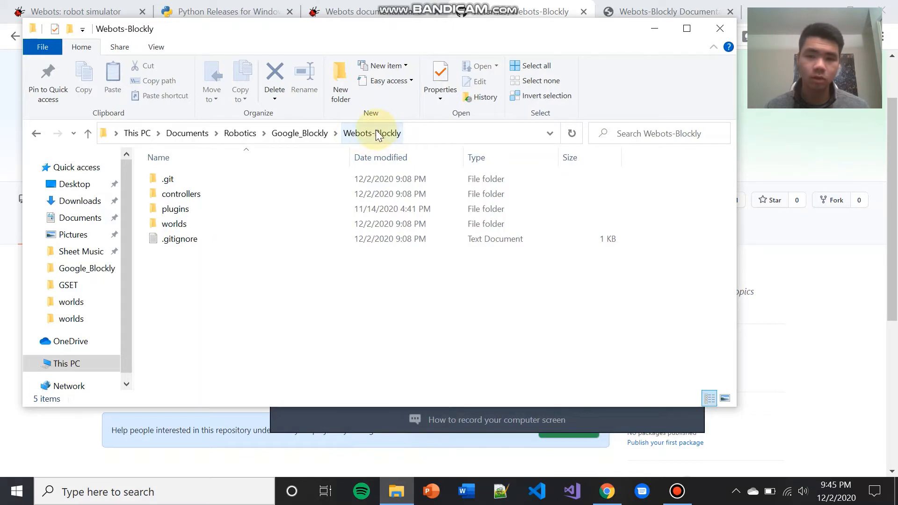
{"action": "mouse_move", "coordinate": [400, 142]}
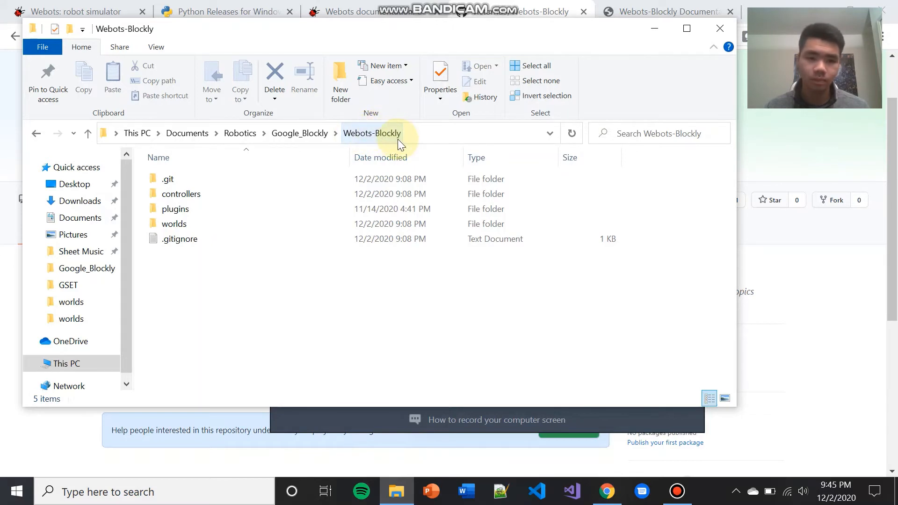
Launch empty.wbt from the Webots-Blockly worlds folder so Webots starts.
{"action": "double_click", "coordinate": [174, 224]}
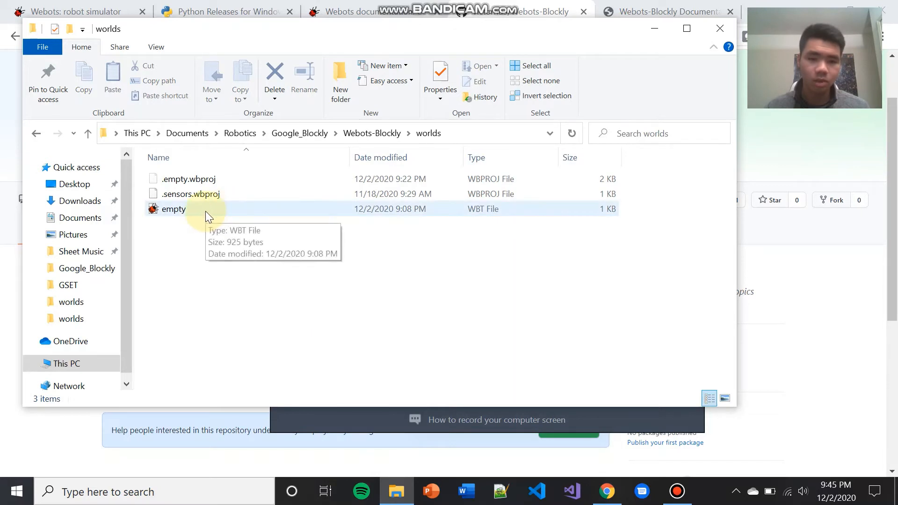
{"action": "mouse_move", "coordinate": [167, 218]}
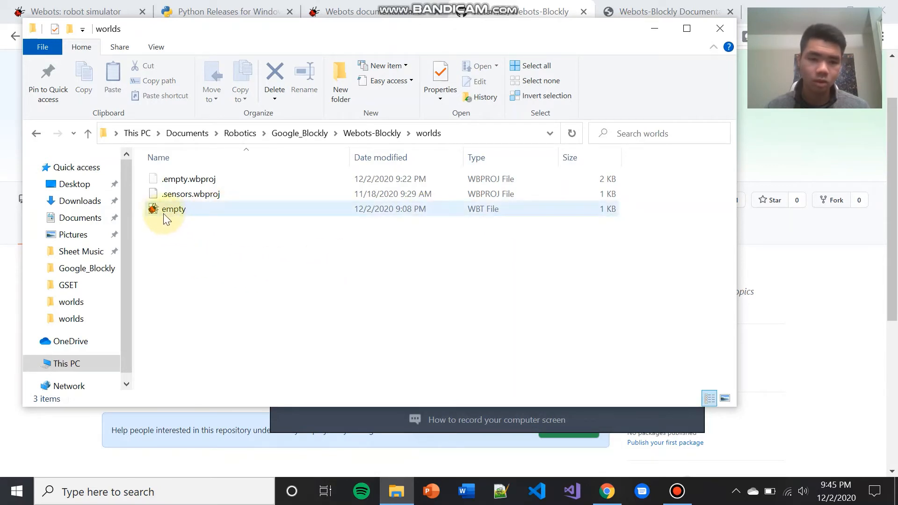
{"action": "left_click", "coordinate": [174, 209]}
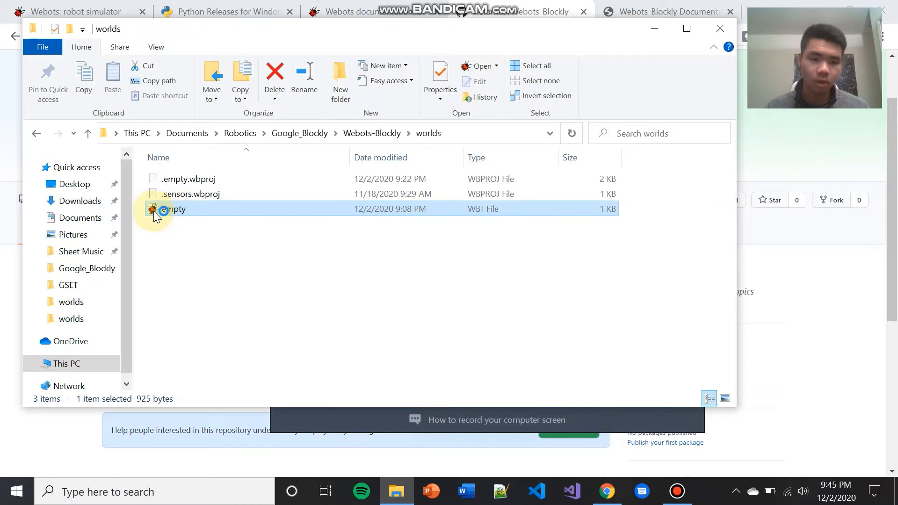
{"action": "double_click", "coordinate": [174, 209]}
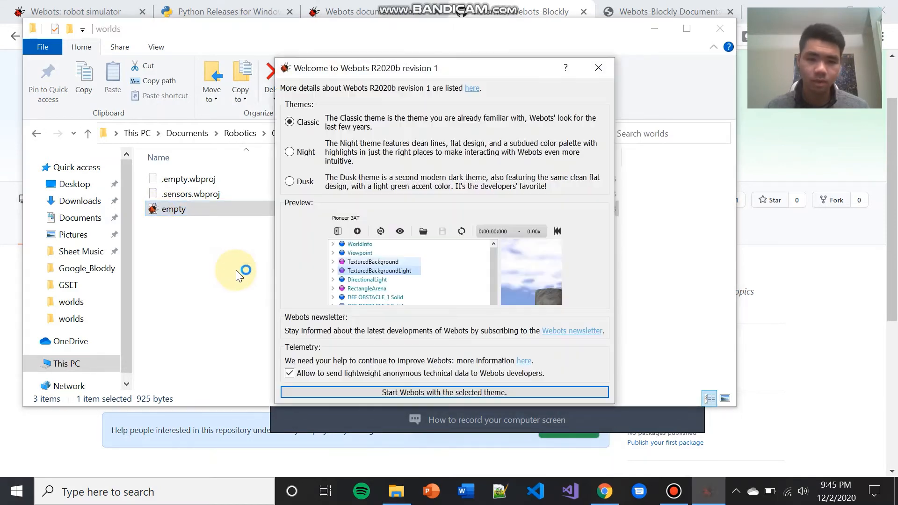
{"action": "mouse_move", "coordinate": [411, 369]}
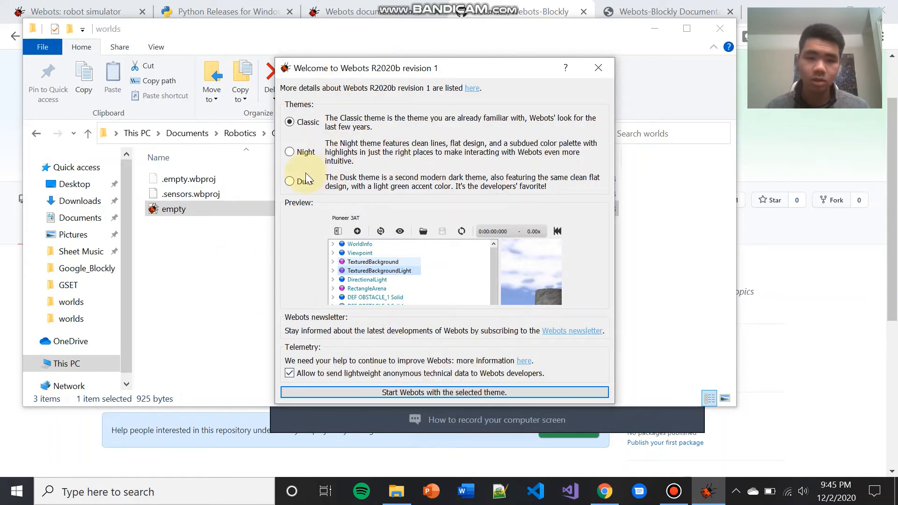
Choose the Dusk theme in the Welcome dialog and start Webots with it.
{"action": "left_click", "coordinate": [290, 180]}
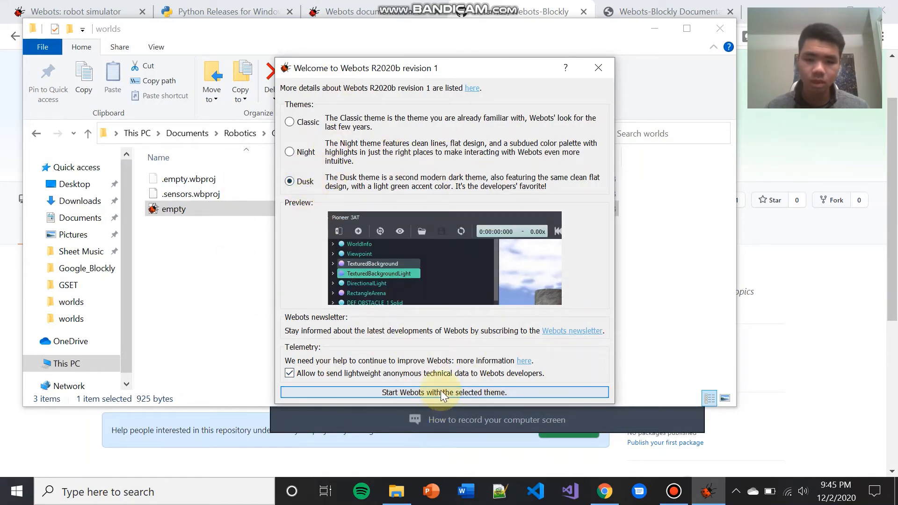
{"action": "left_click", "coordinate": [443, 392]}
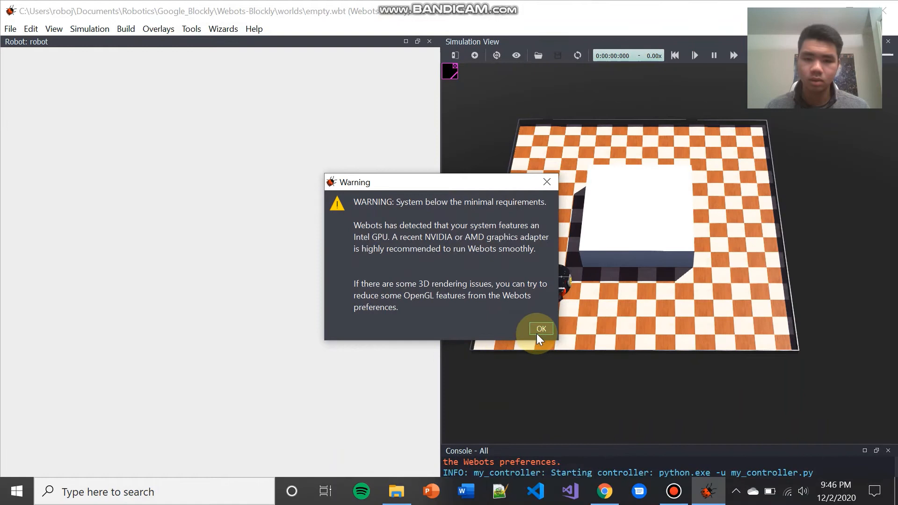
Dismiss the requirements warning, run the simulation beside the Blockly window, and bring the worlds folder forward.
{"action": "left_click", "coordinate": [540, 328]}
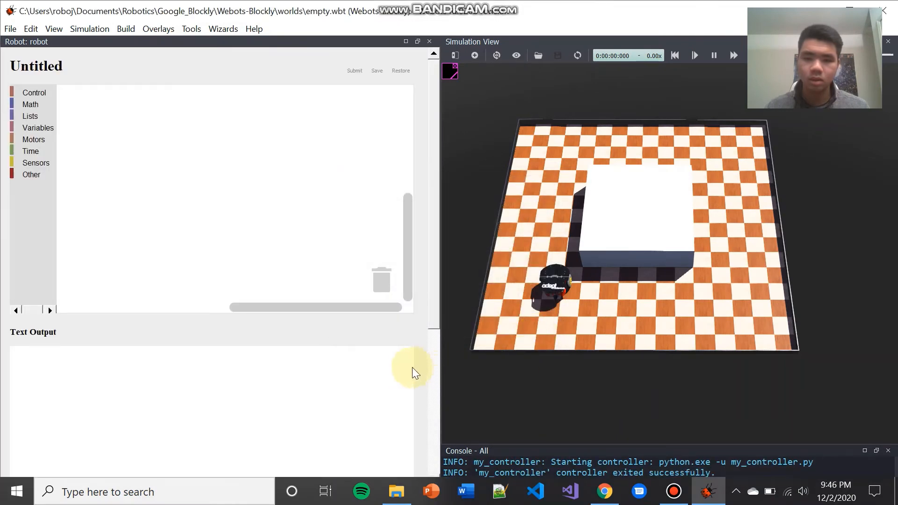
{"action": "left_click", "coordinate": [696, 55]}
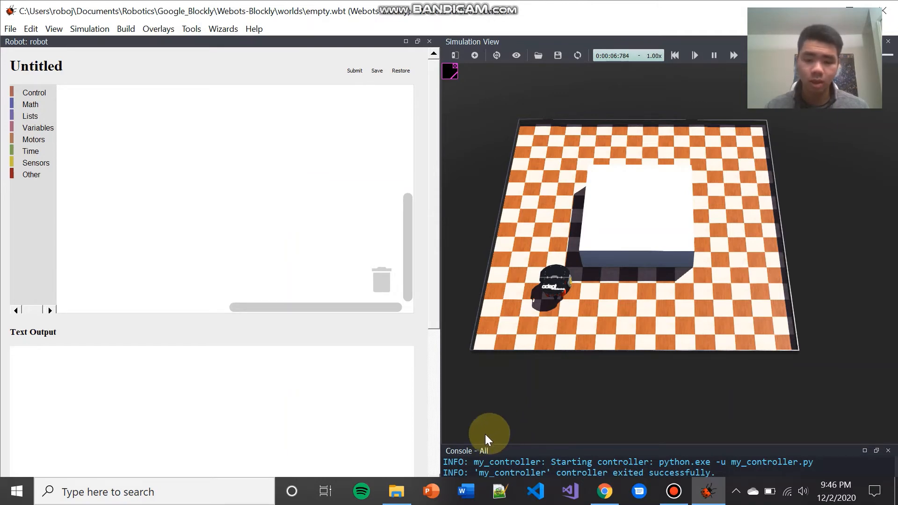
{"action": "left_click", "coordinate": [396, 491]}
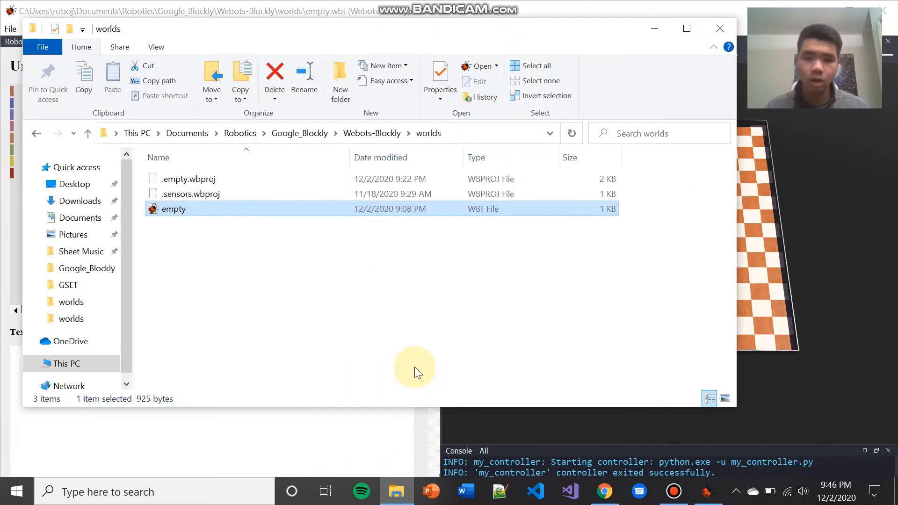
{"action": "mouse_move", "coordinate": [415, 224]}
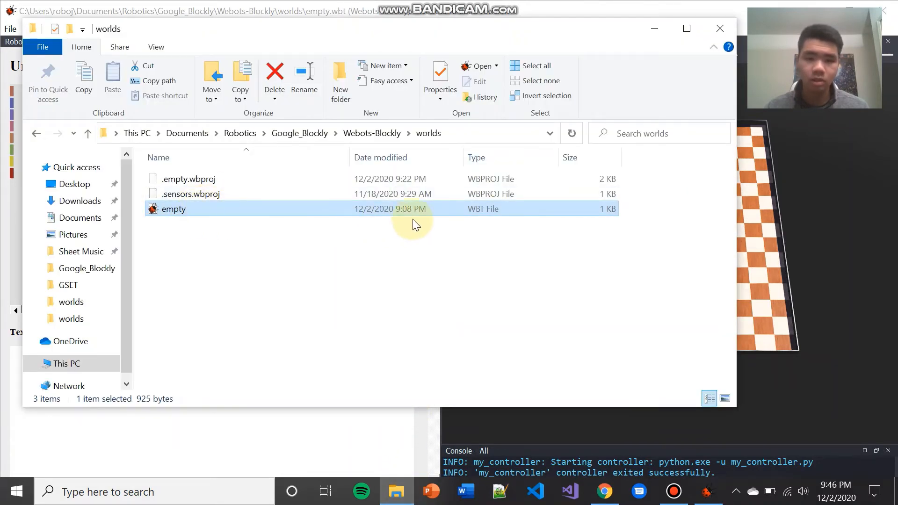
{"action": "mouse_move", "coordinate": [389, 232]}
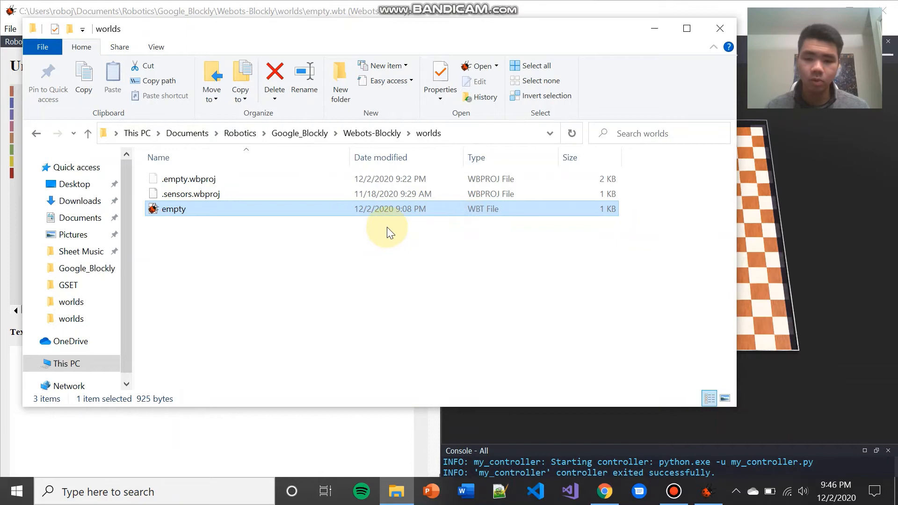
{"action": "mouse_move", "coordinate": [715, 493]}
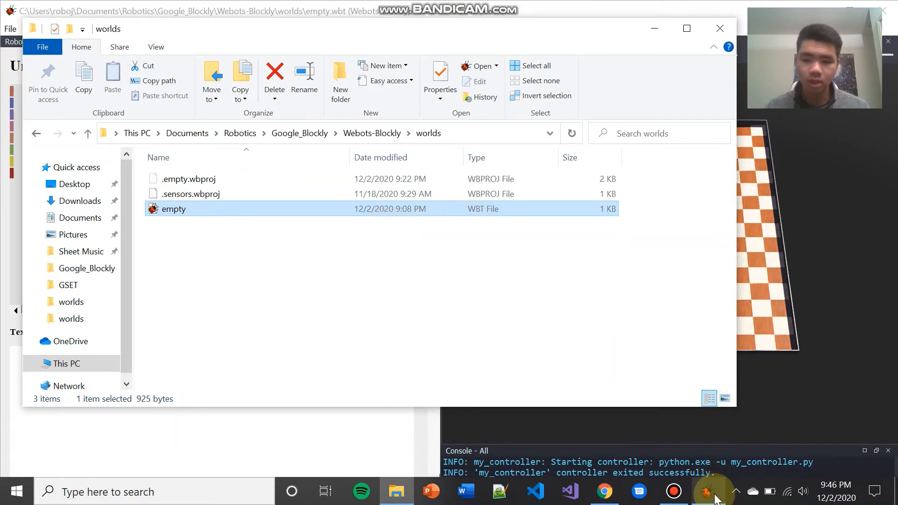
{"action": "mouse_move", "coordinate": [713, 491]}
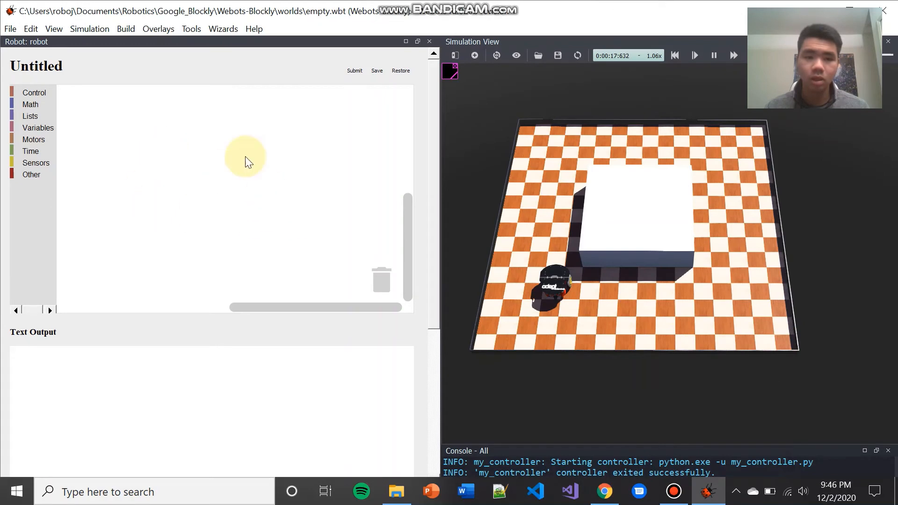
{"action": "mouse_move", "coordinate": [620, 416]}
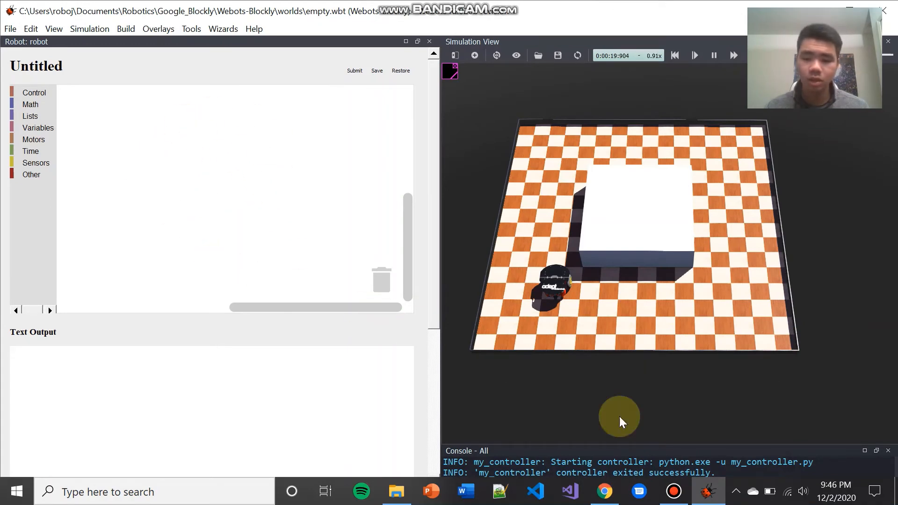
{"action": "mouse_move", "coordinate": [703, 359]}
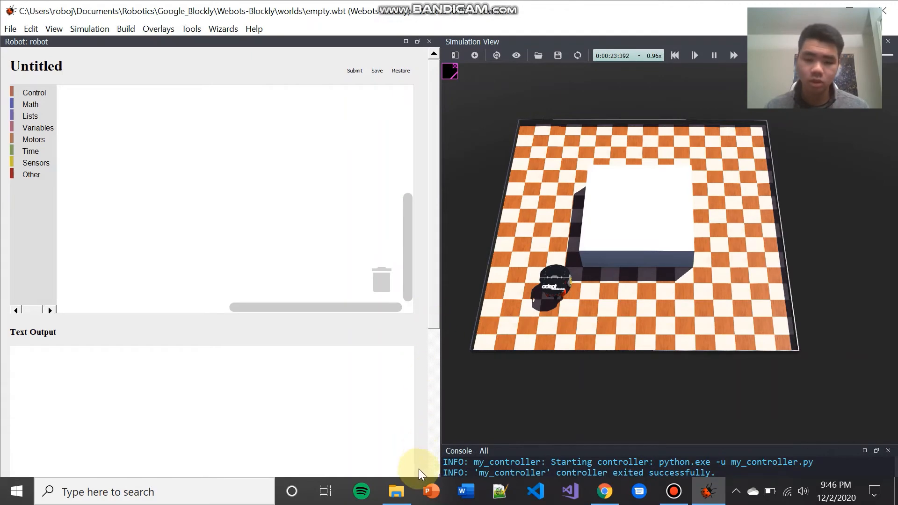
{"action": "left_click", "coordinate": [396, 491]}
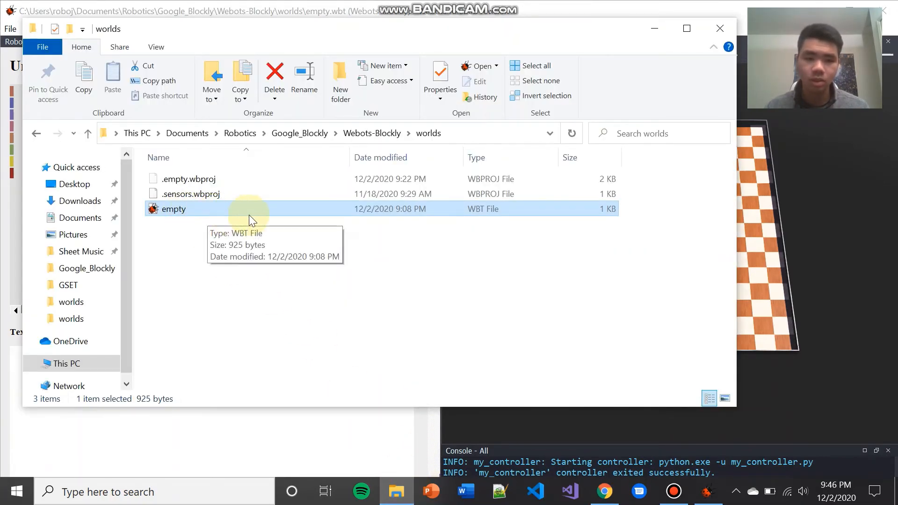
{"action": "mouse_move", "coordinate": [491, 221]}
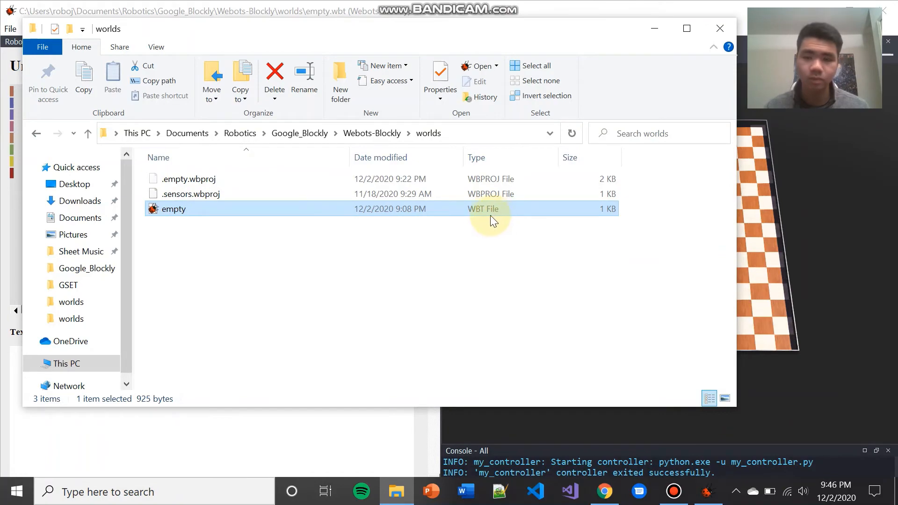
Load empty.wbt in Webots and select the Robot node in the scene tree.
{"action": "double_click", "coordinate": [174, 209]}
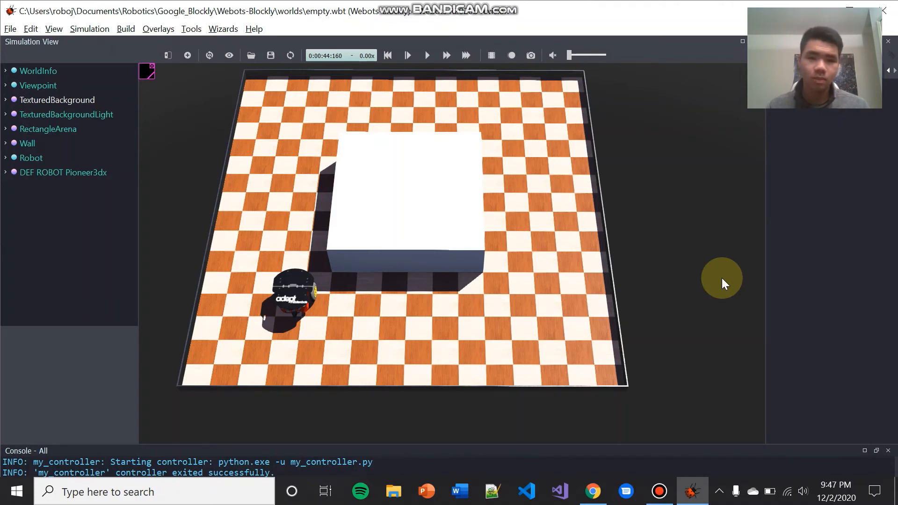
{"action": "mouse_move", "coordinate": [183, 222]}
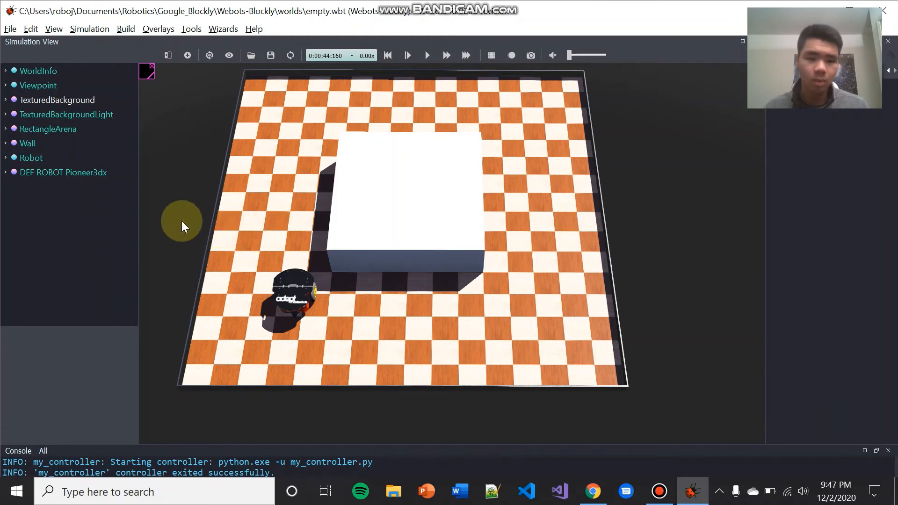
{"action": "mouse_move", "coordinate": [186, 231]}
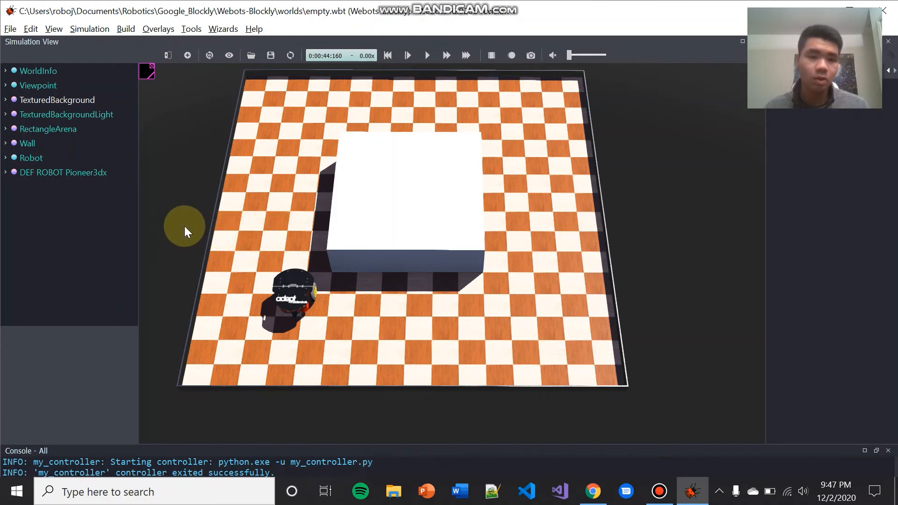
{"action": "left_click", "coordinate": [30, 157]}
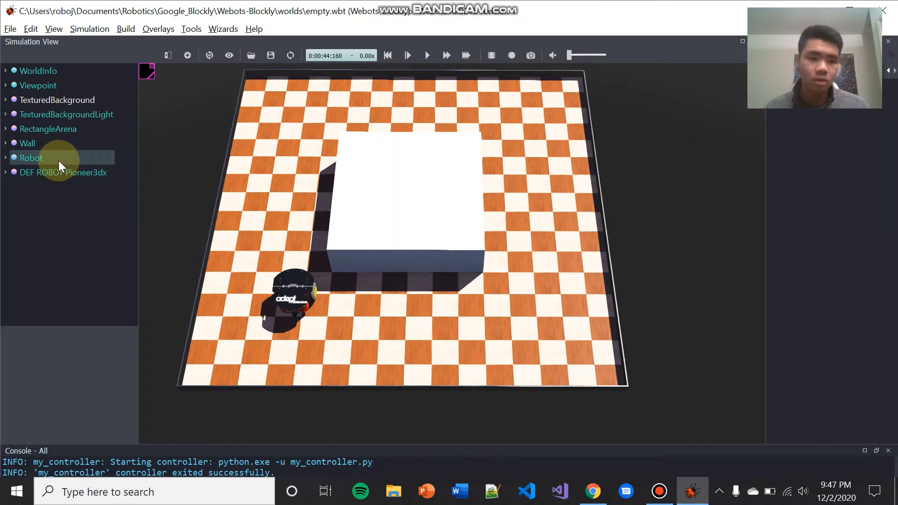
Show the Robot node's robot window so the Blockly editor appears beside the arena.
{"action": "left_click", "coordinate": [30, 157]}
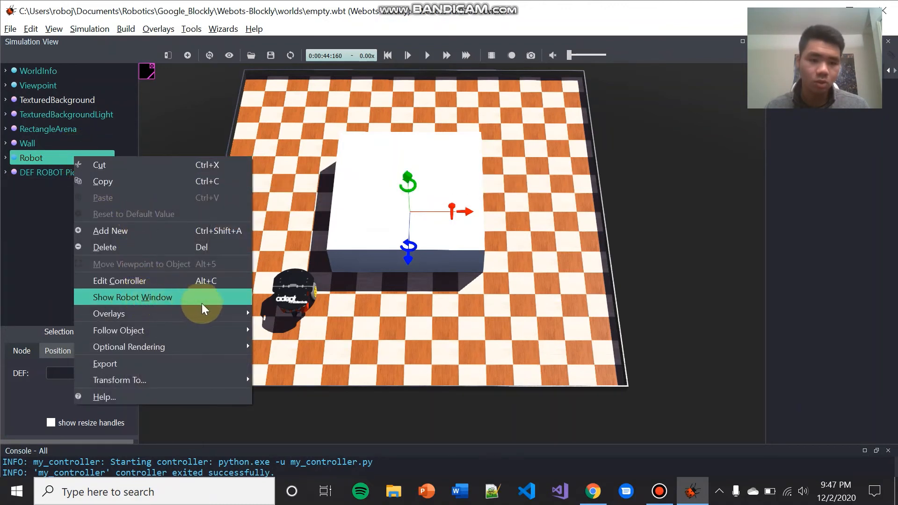
{"action": "left_click", "coordinate": [132, 297]}
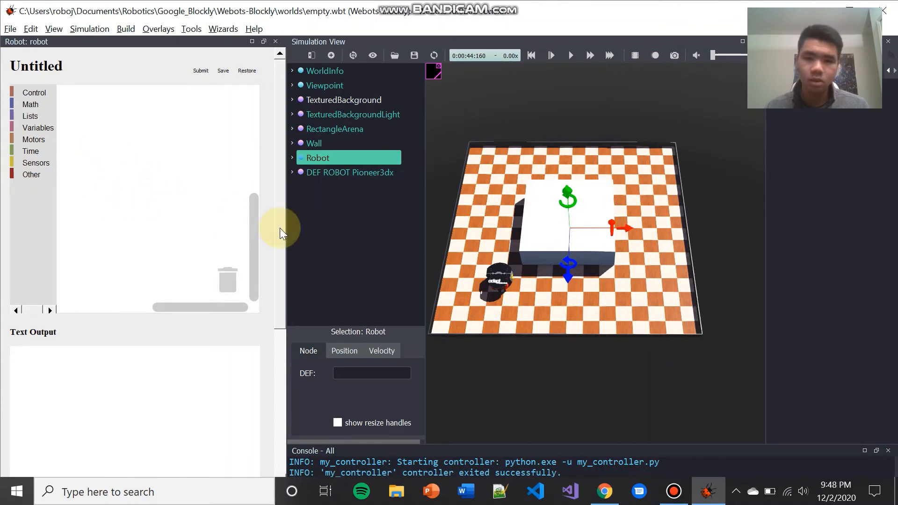
{"action": "mouse_move", "coordinate": [324, 246]}
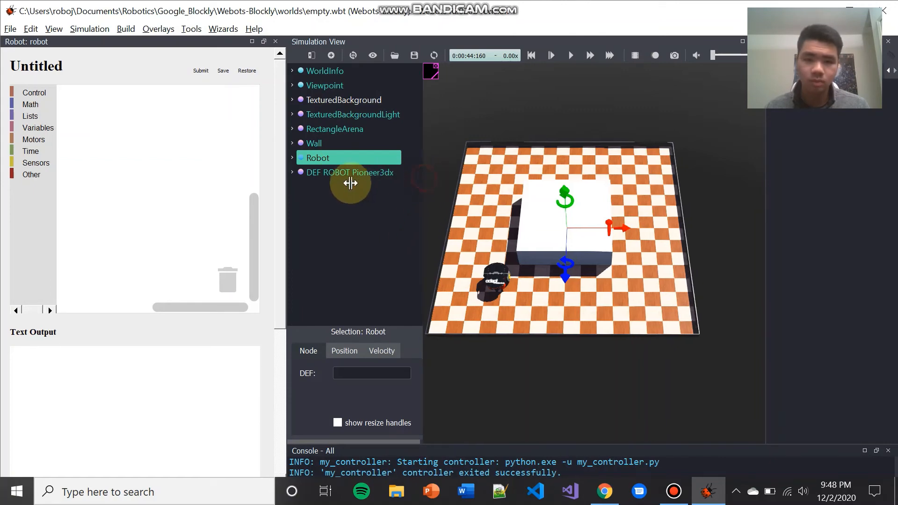
{"action": "mouse_move", "coordinate": [419, 181]}
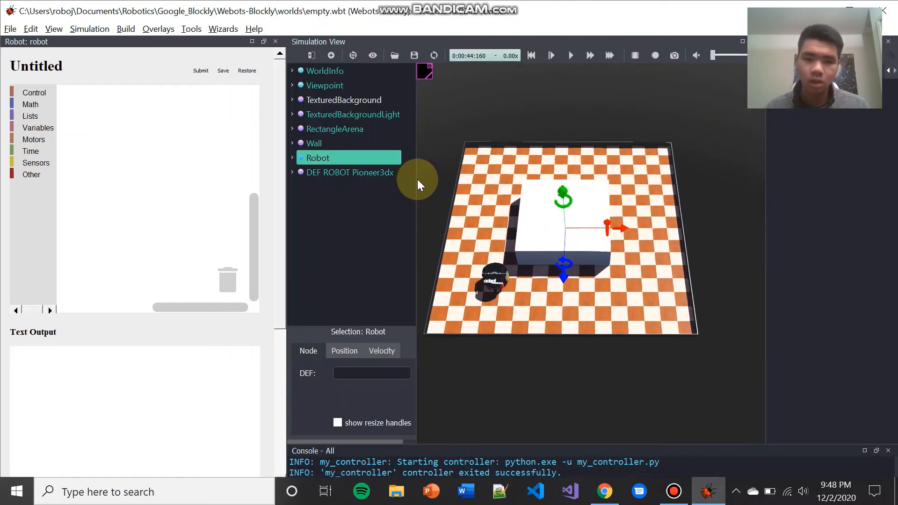
{"action": "mouse_move", "coordinate": [415, 179]}
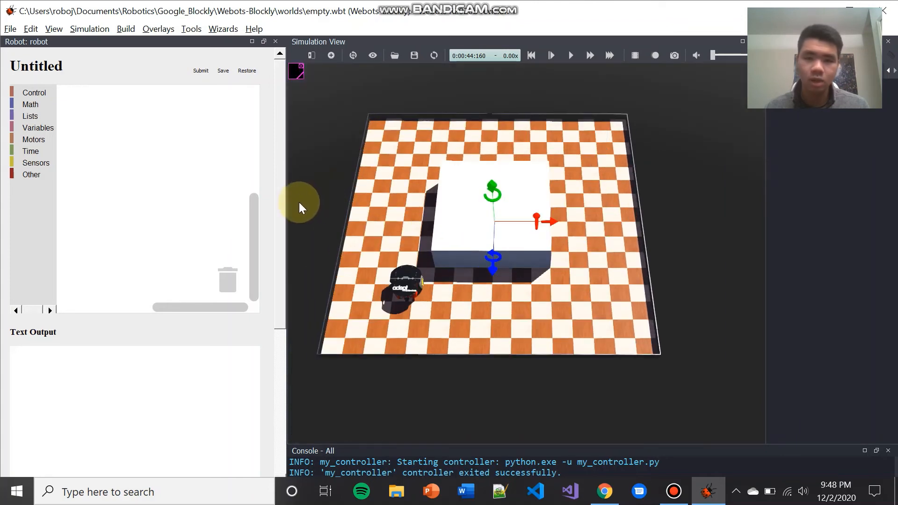
{"action": "mouse_move", "coordinate": [329, 223]}
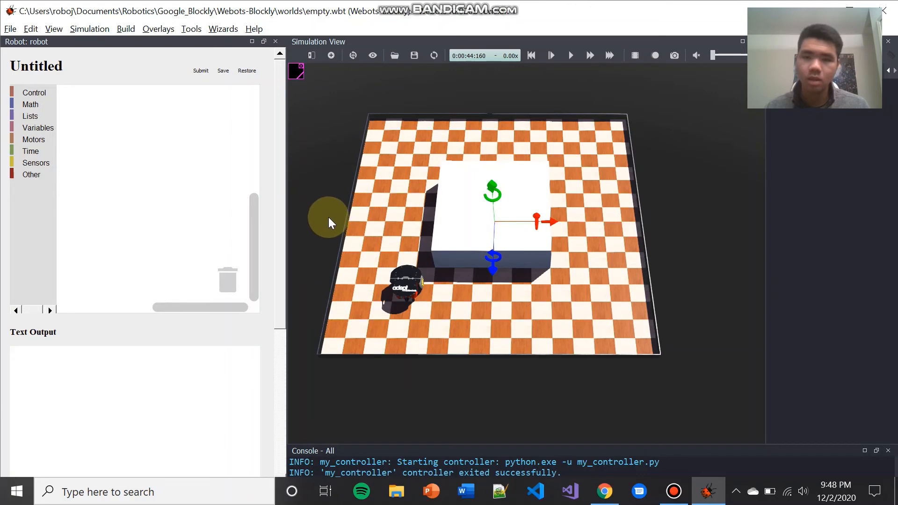
{"action": "mouse_move", "coordinate": [885, 184]}
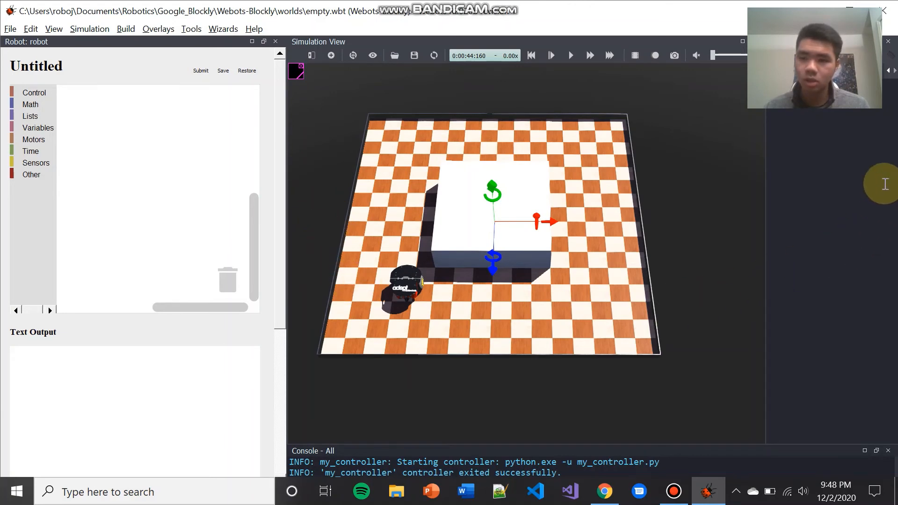
{"action": "mouse_move", "coordinate": [796, 300]}
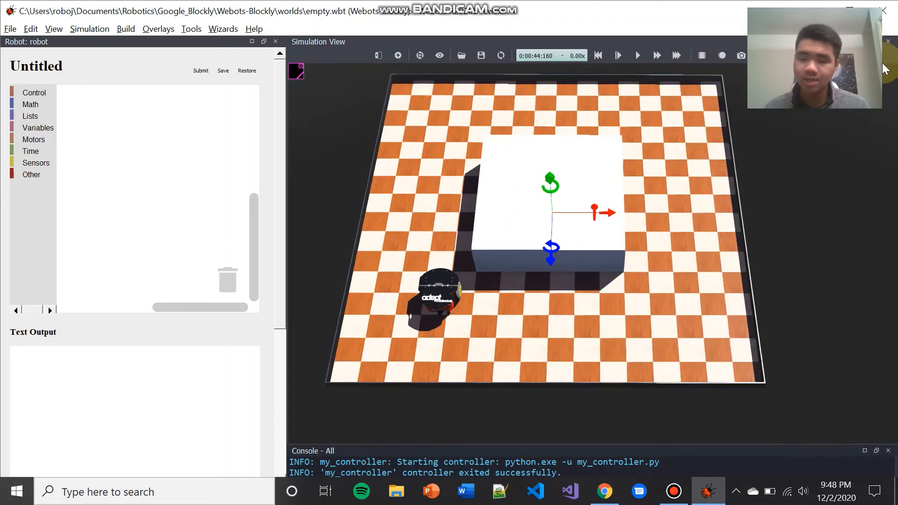
{"action": "mouse_move", "coordinate": [298, 102]}
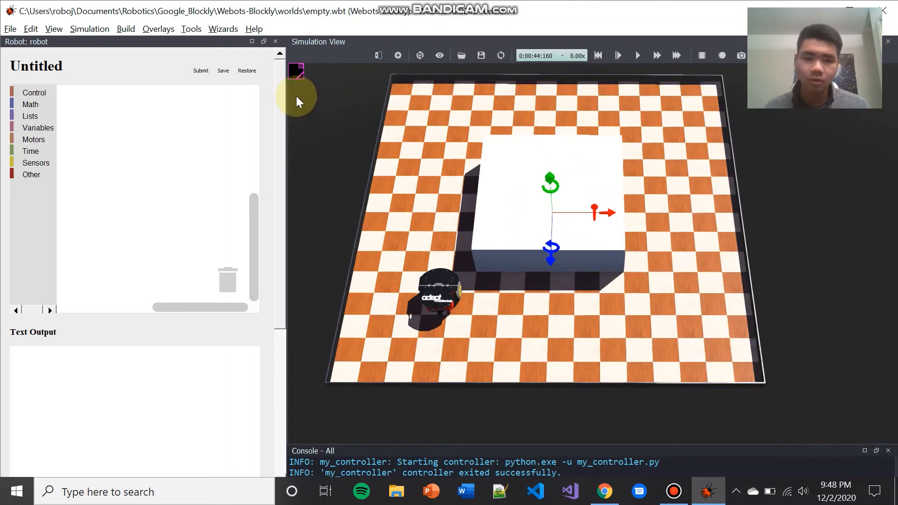
Move the splitter right so the Blockly robot window and Simulation View share space evenly.
{"action": "left_click", "coordinate": [297, 70]}
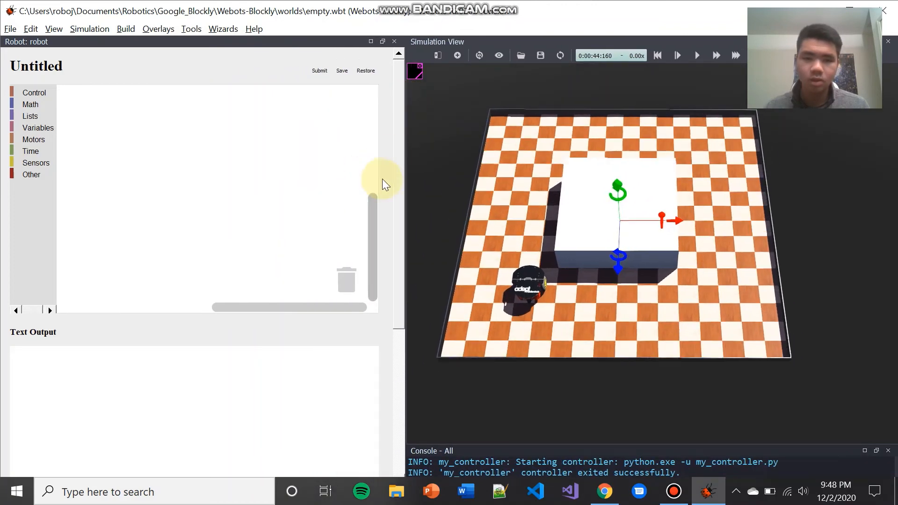
{"action": "mouse_move", "coordinate": [456, 229]}
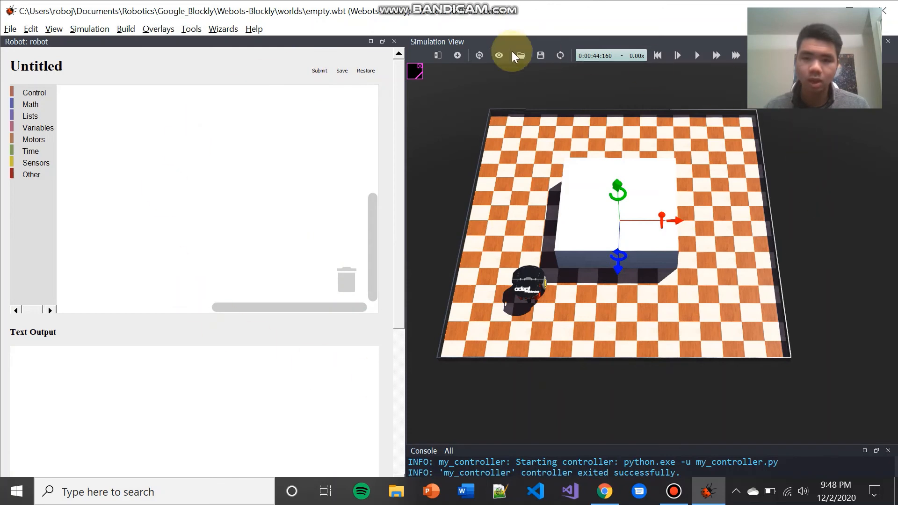
{"action": "mouse_move", "coordinate": [433, 221]}
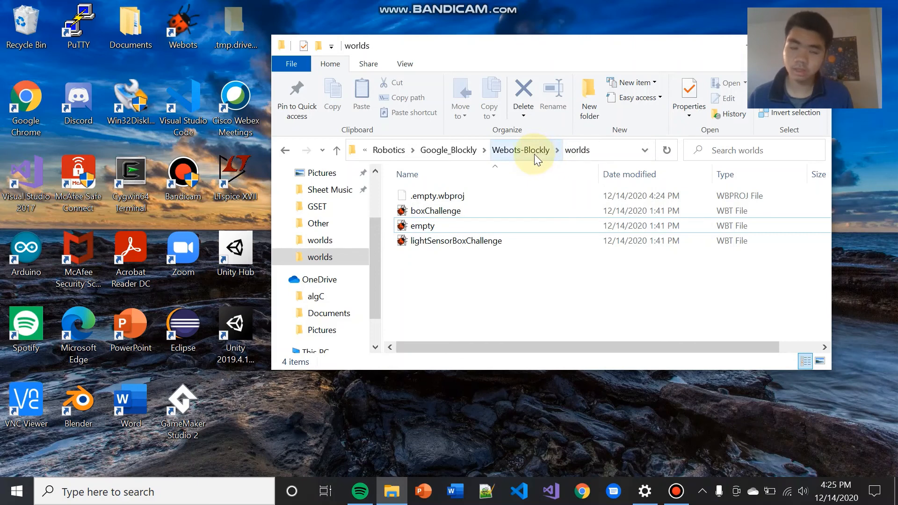
{"action": "mouse_move", "coordinate": [498, 252]}
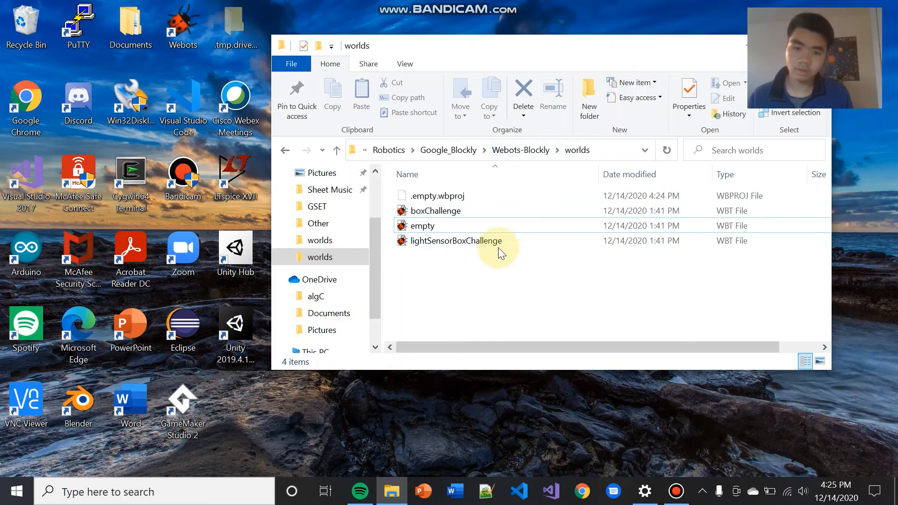
{"action": "mouse_move", "coordinate": [502, 284]}
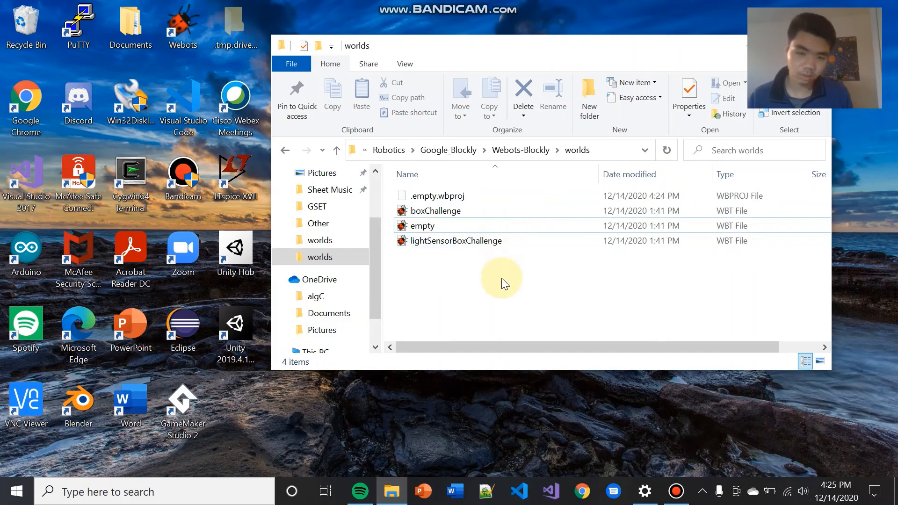
{"action": "mouse_move", "coordinate": [507, 270]}
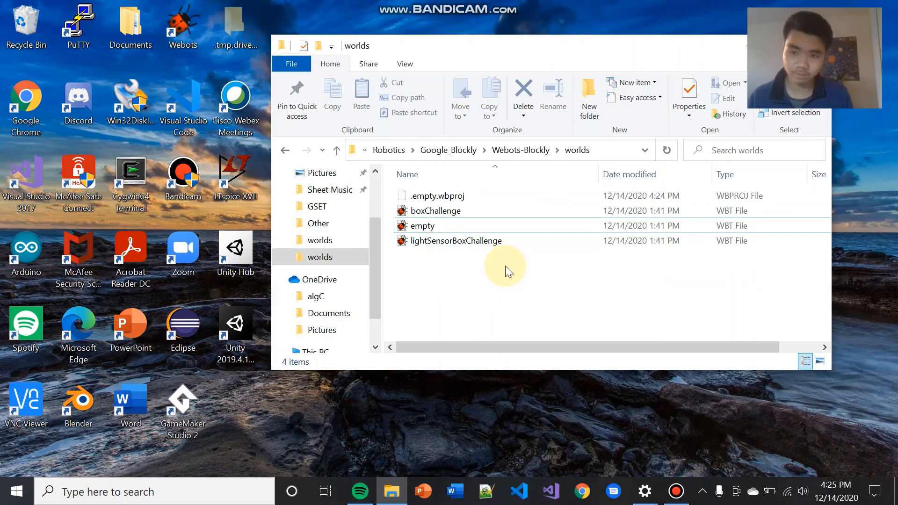
{"action": "mouse_move", "coordinate": [484, 267]}
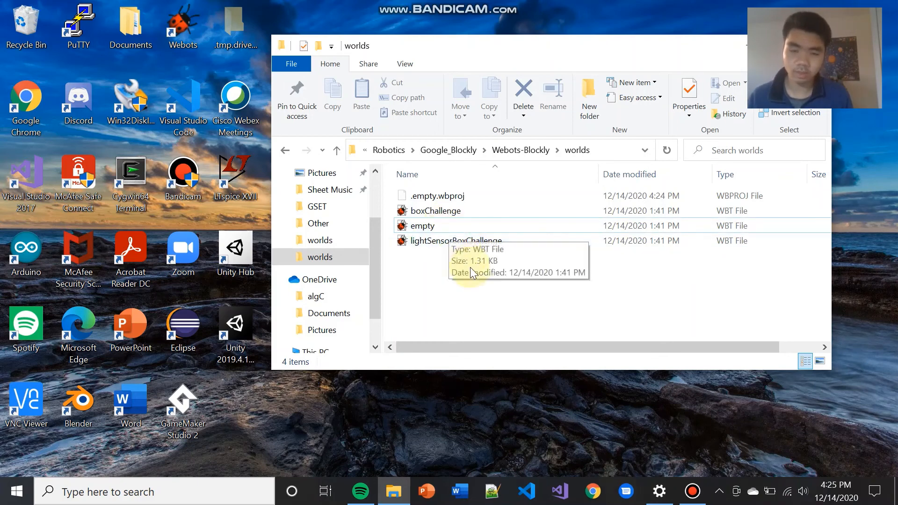
{"action": "mouse_move", "coordinate": [463, 280]}
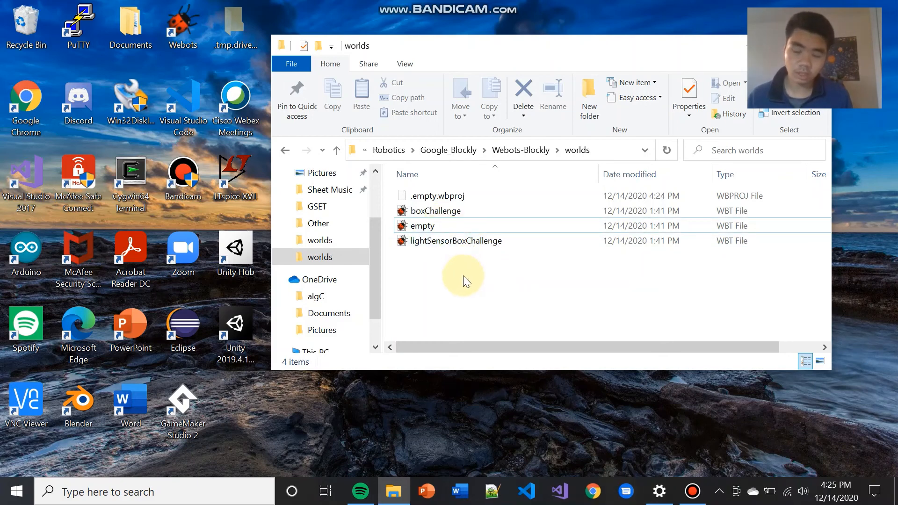
{"action": "mouse_move", "coordinate": [494, 301]}
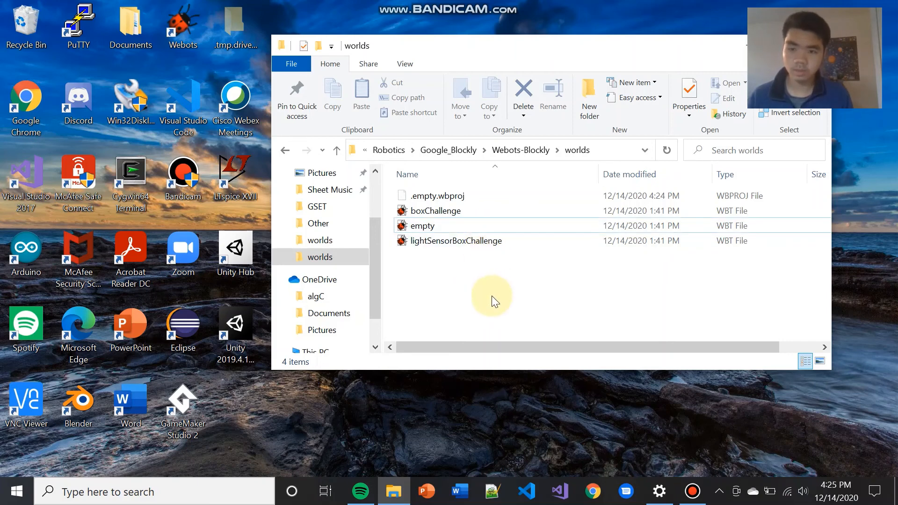
Select empty.wbt among the four world files in the worlds folder.
{"action": "left_click", "coordinate": [422, 225]}
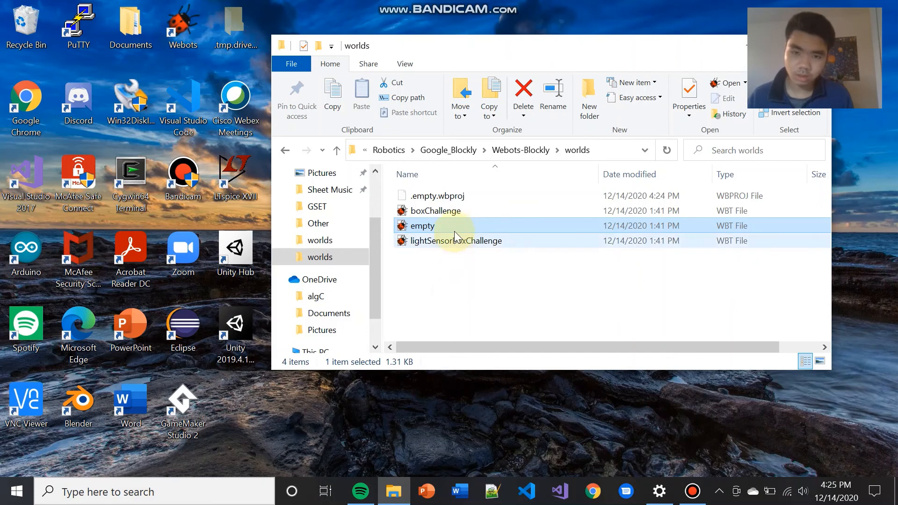
Create a shortcut to empty.wbt and move it to the Desktop folder.
{"action": "right_click", "coordinate": [422, 226]}
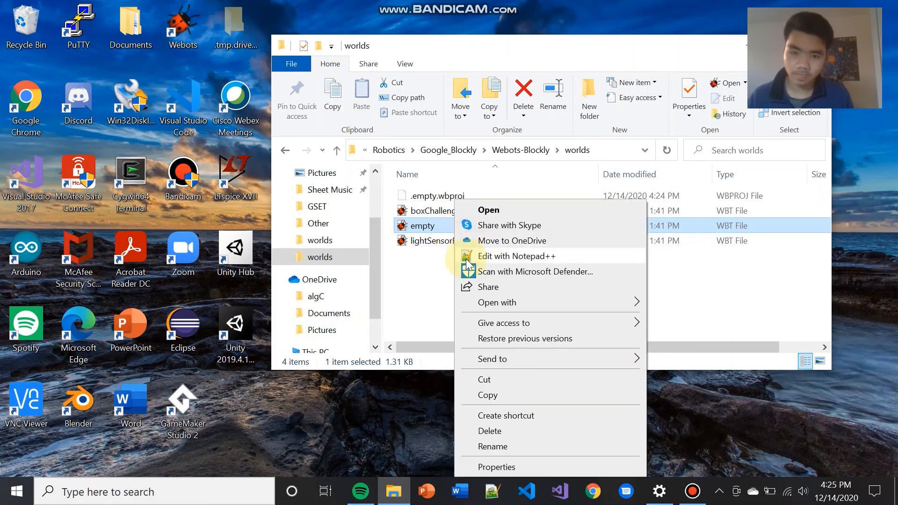
{"action": "left_click", "coordinate": [505, 415]}
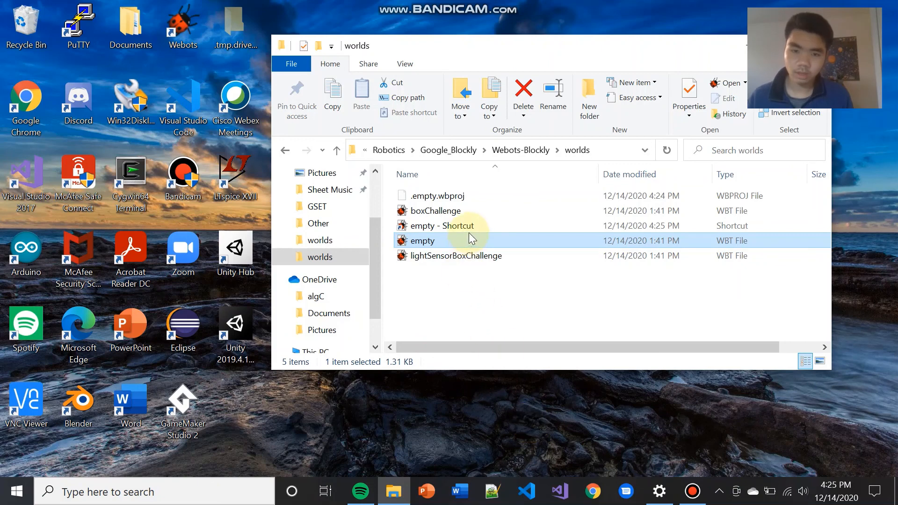
{"action": "left_click", "coordinate": [458, 226]}
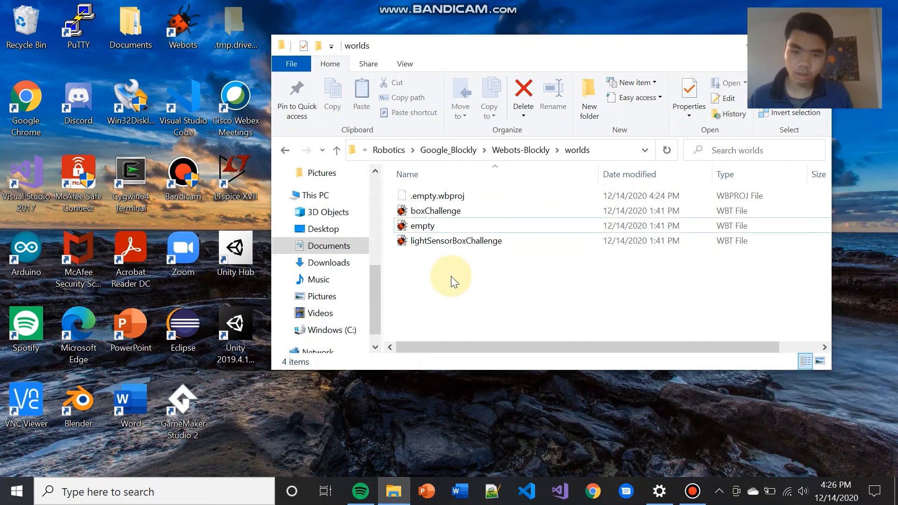
{"action": "right_click", "coordinate": [427, 256]}
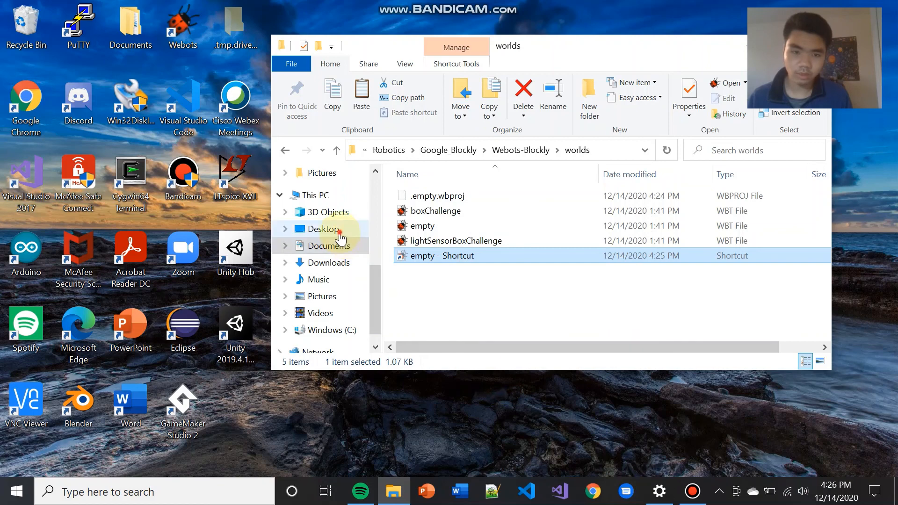
{"action": "left_click", "coordinate": [325, 228]}
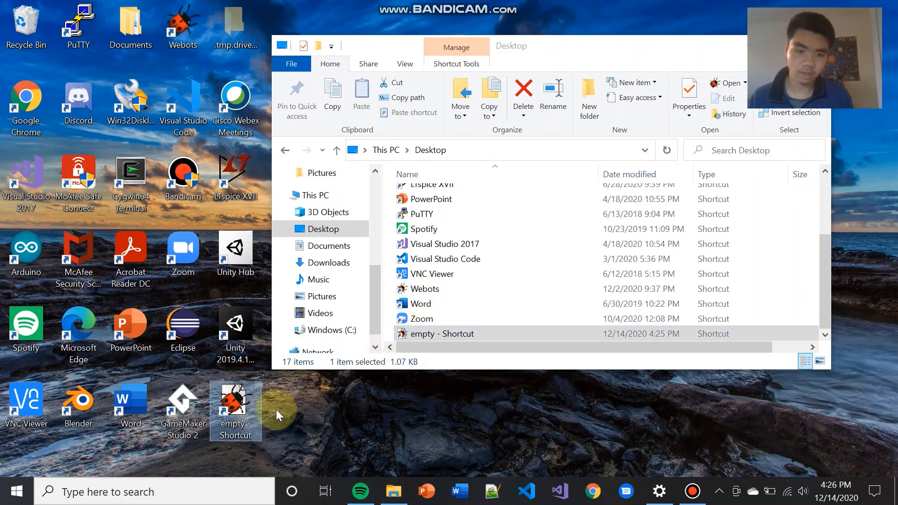
{"action": "mouse_move", "coordinate": [246, 402]}
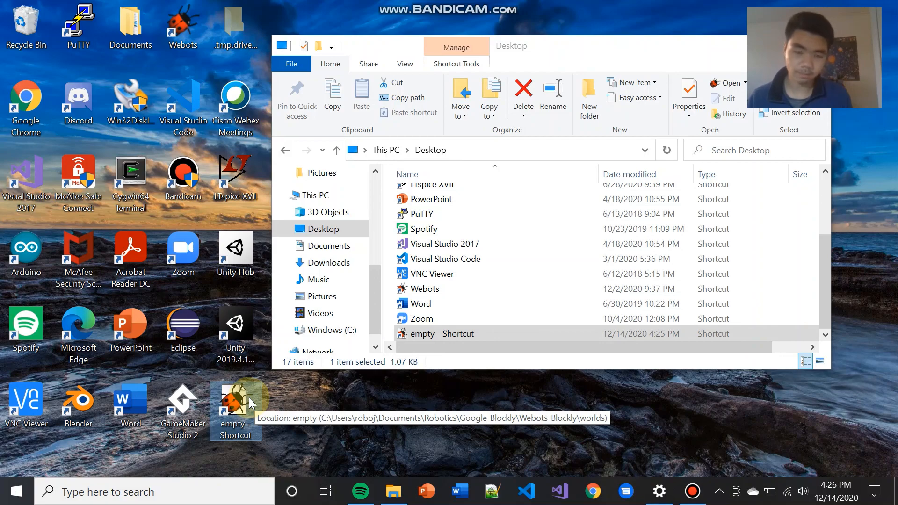
Launch the empty world in Webots from its new desktop shortcut.
{"action": "double_click", "coordinate": [235, 399]}
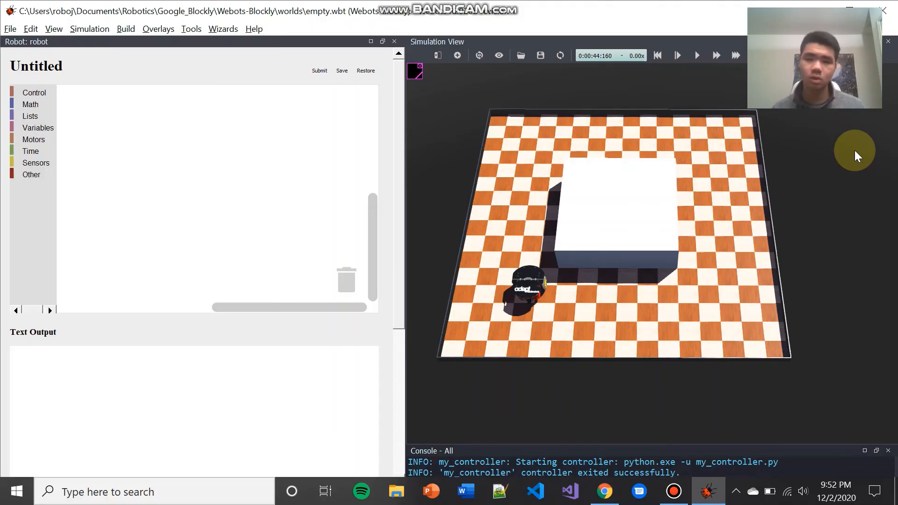